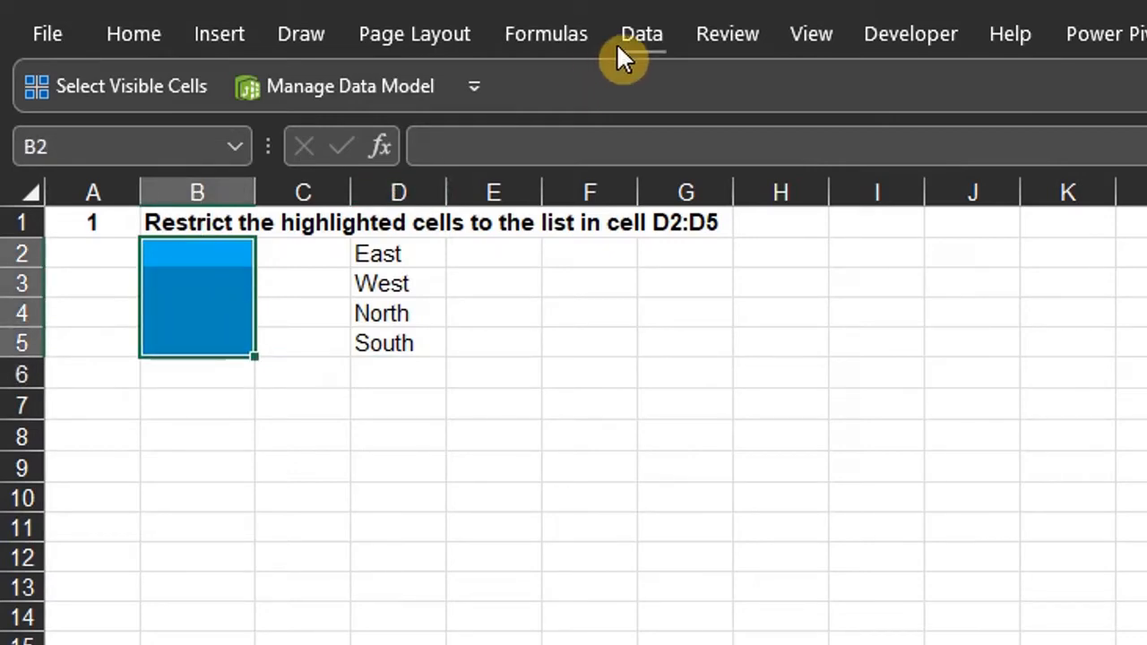
Apply List validation to B2:B5 with source =$D$2:$D$5
click(641, 33)
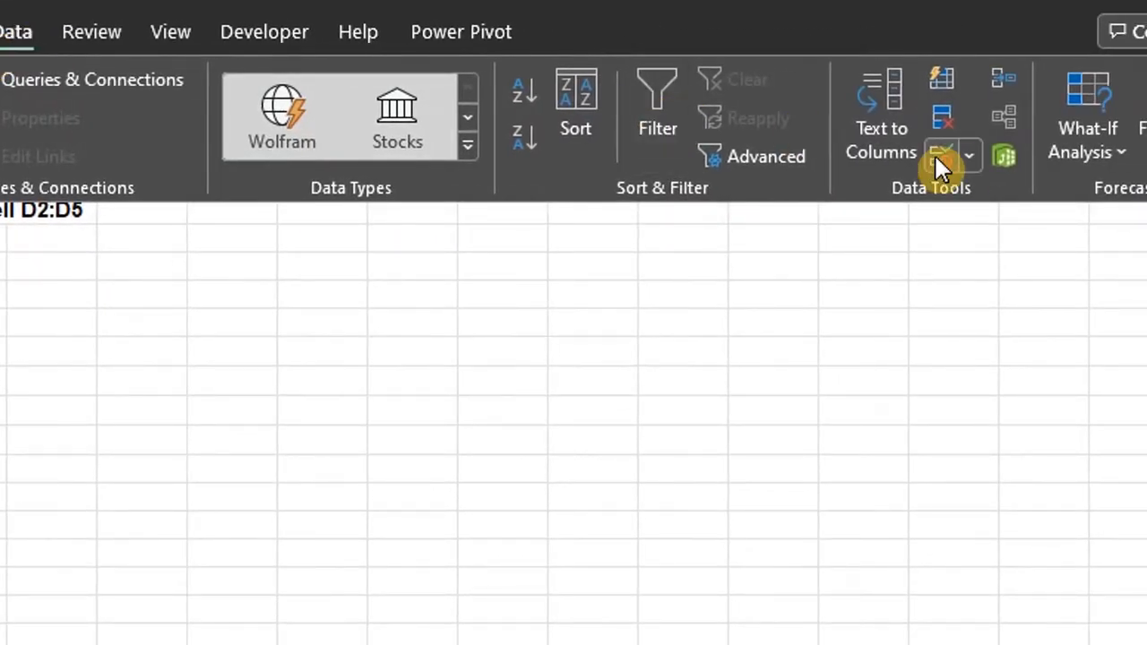
click(940, 154)
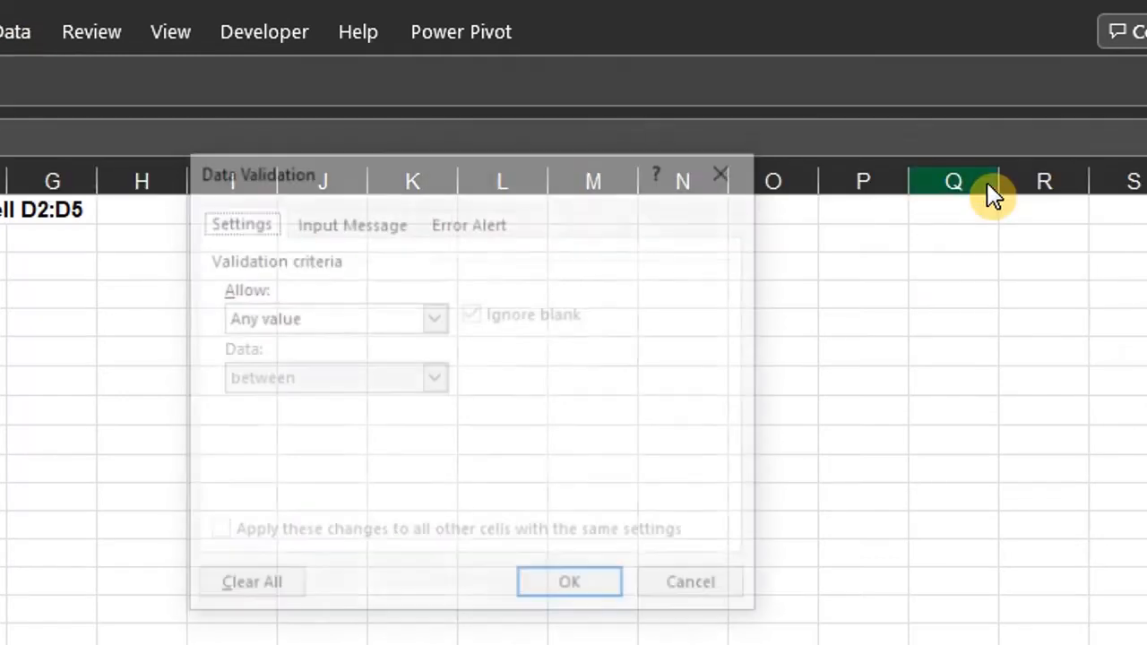
click(433, 319)
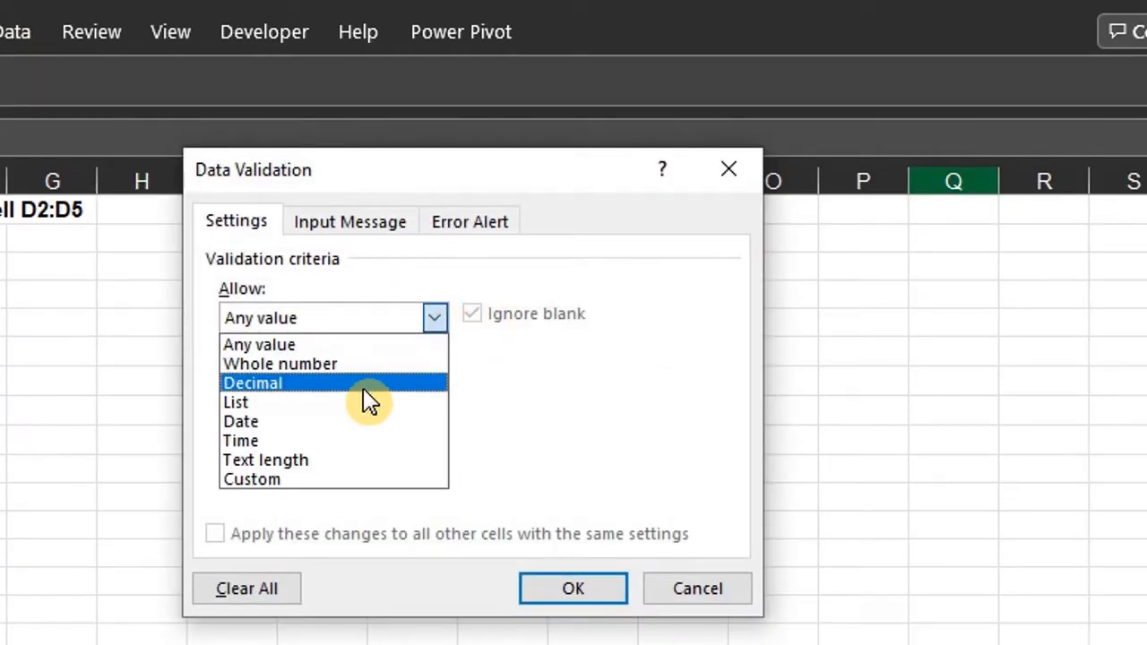
click(236, 401)
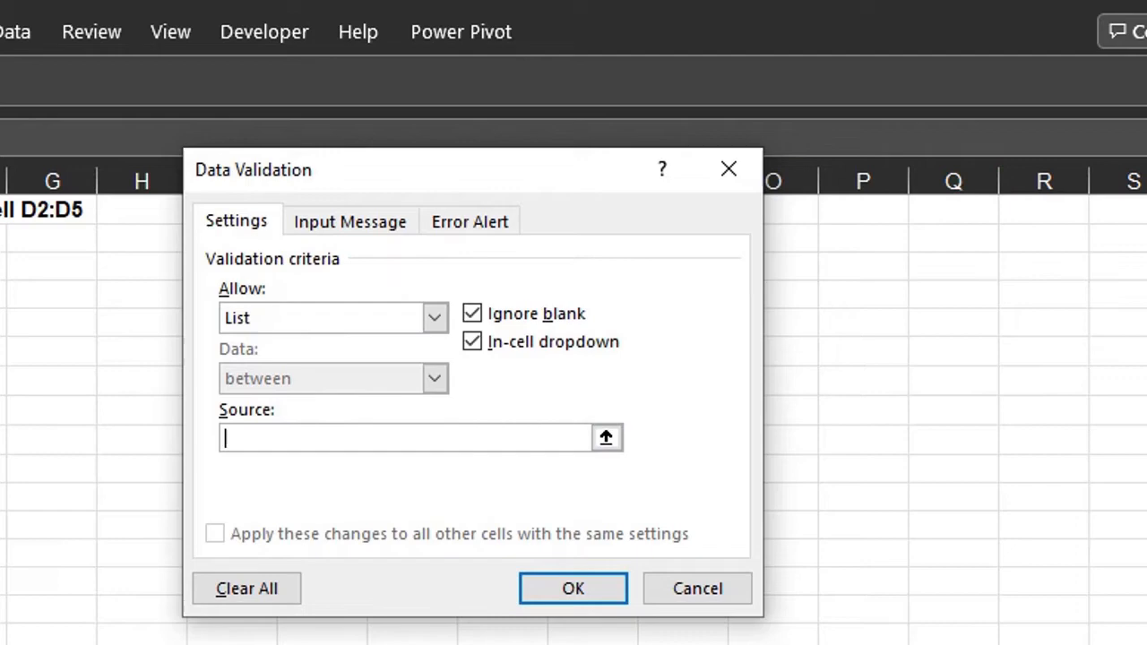
text(=$D$2:$D$5)
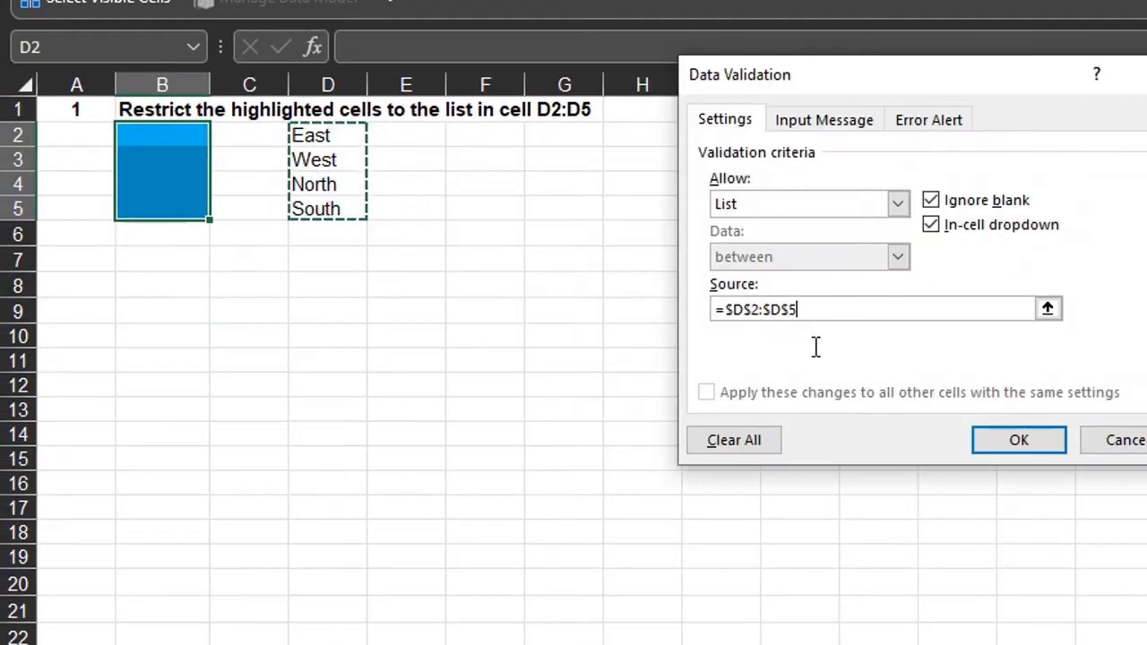
click(1018, 441)
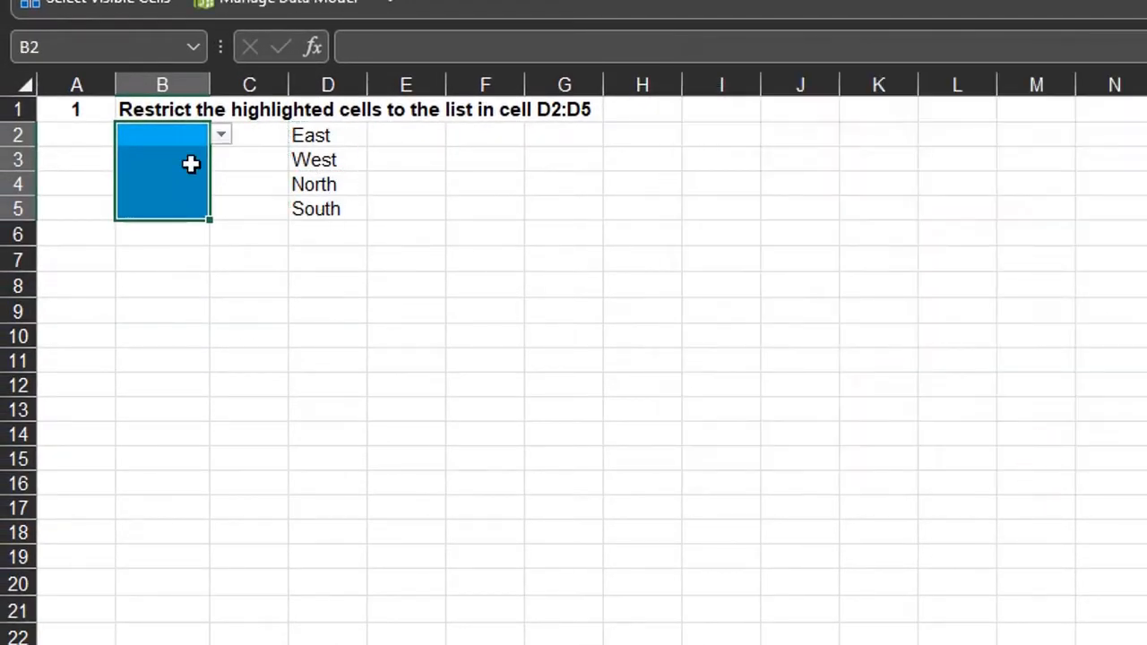
Choose West from the new dropdown in cell B2
click(220, 134)
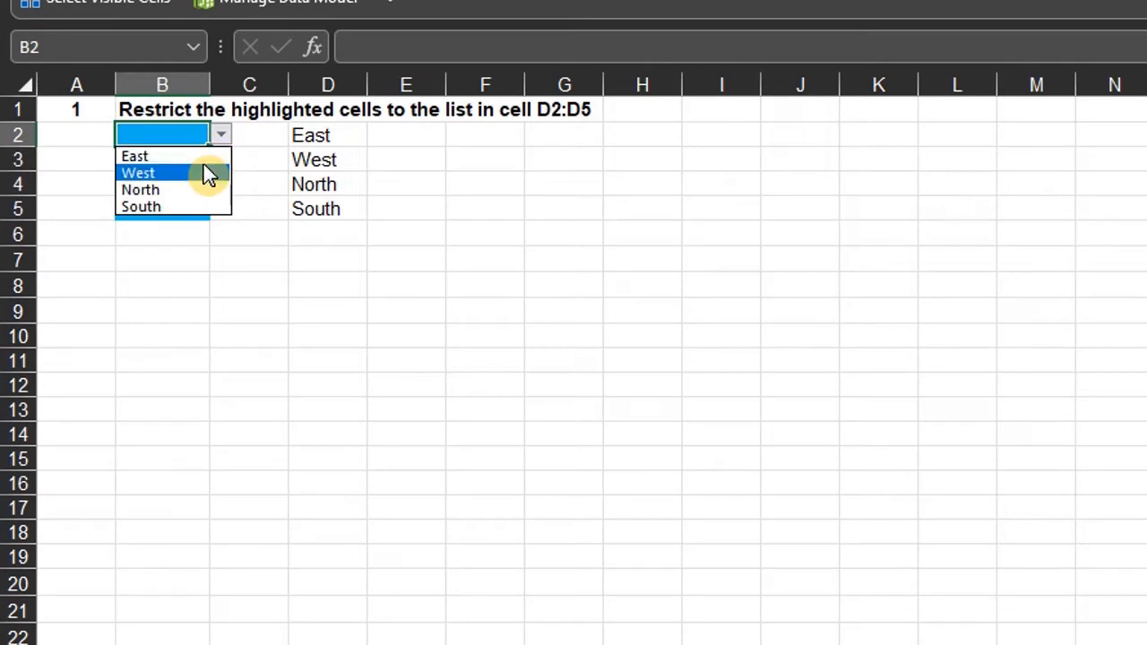
click(138, 172)
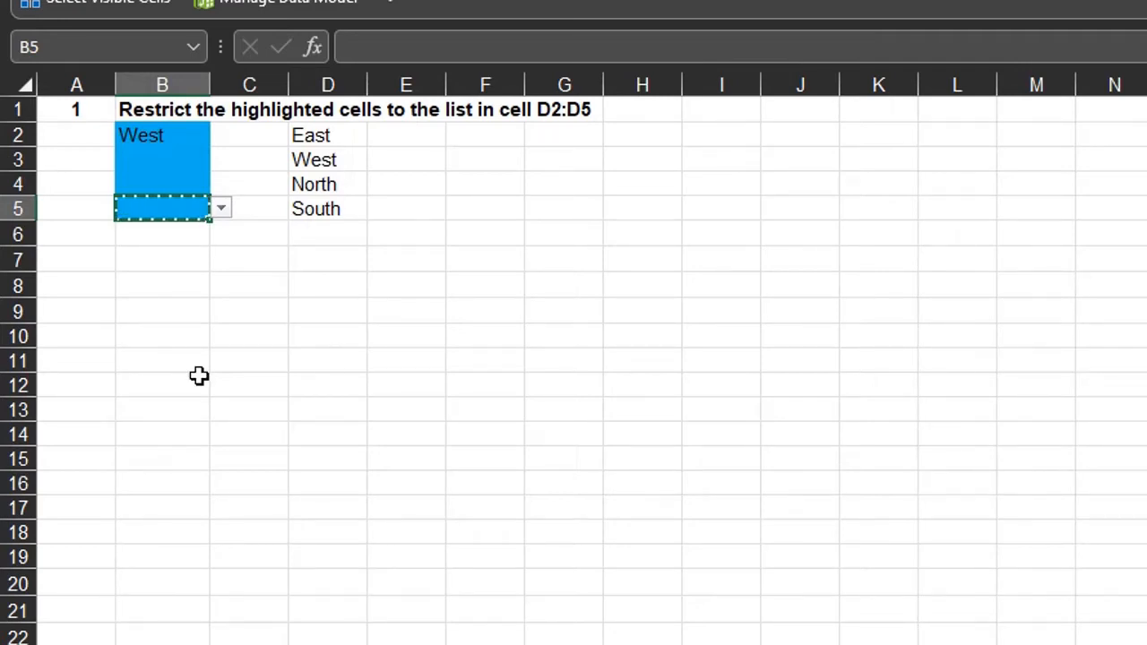
Paste Special only the validation rules from B5 into cell B8
click(161, 284)
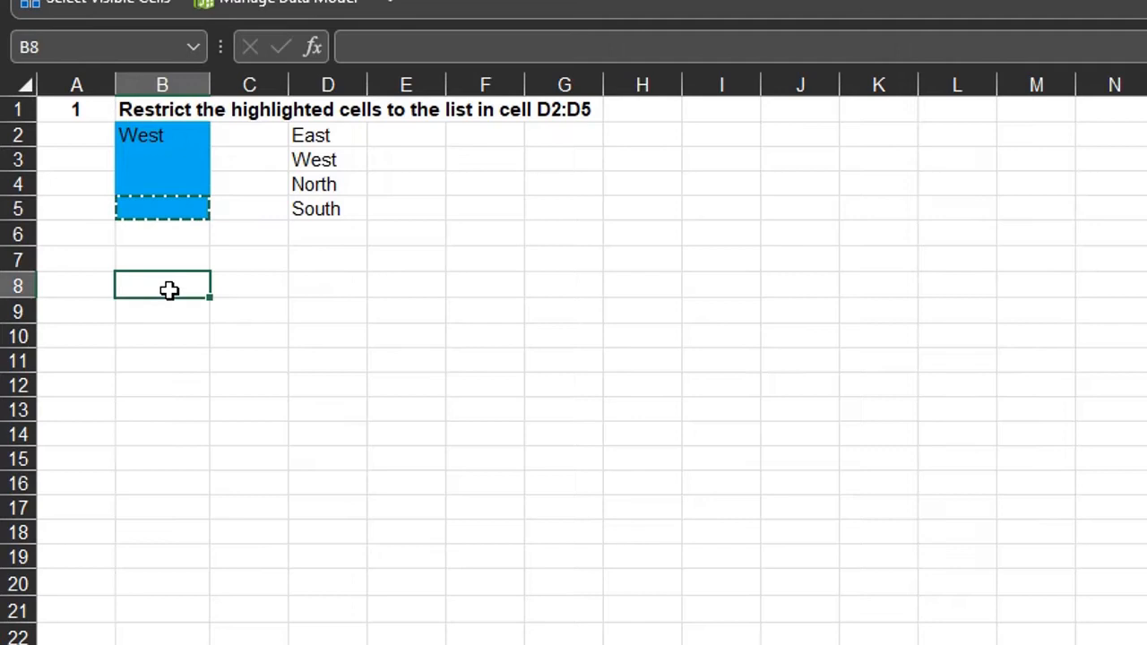
key(Alt+E+S)
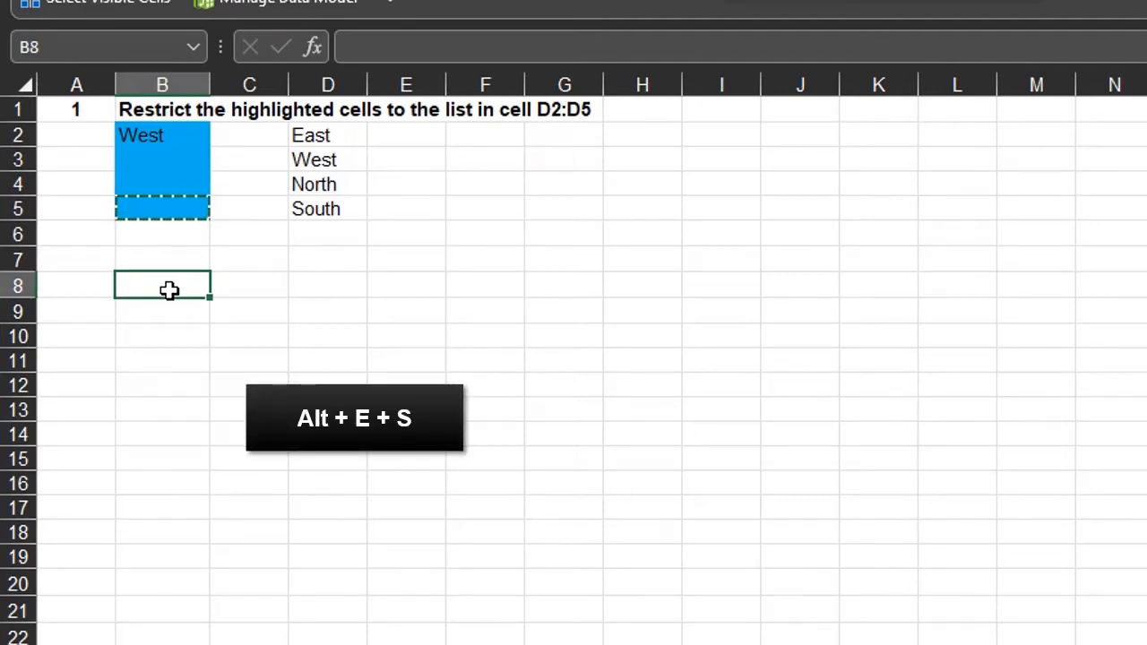
key(Alt+E+S)
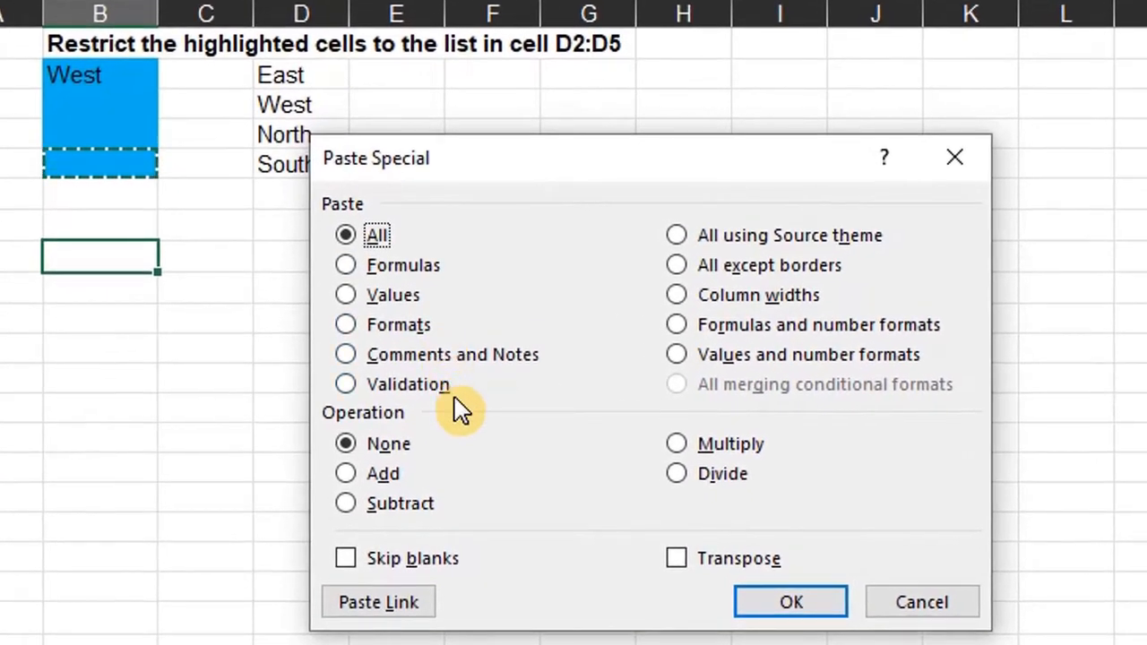
click(344, 384)
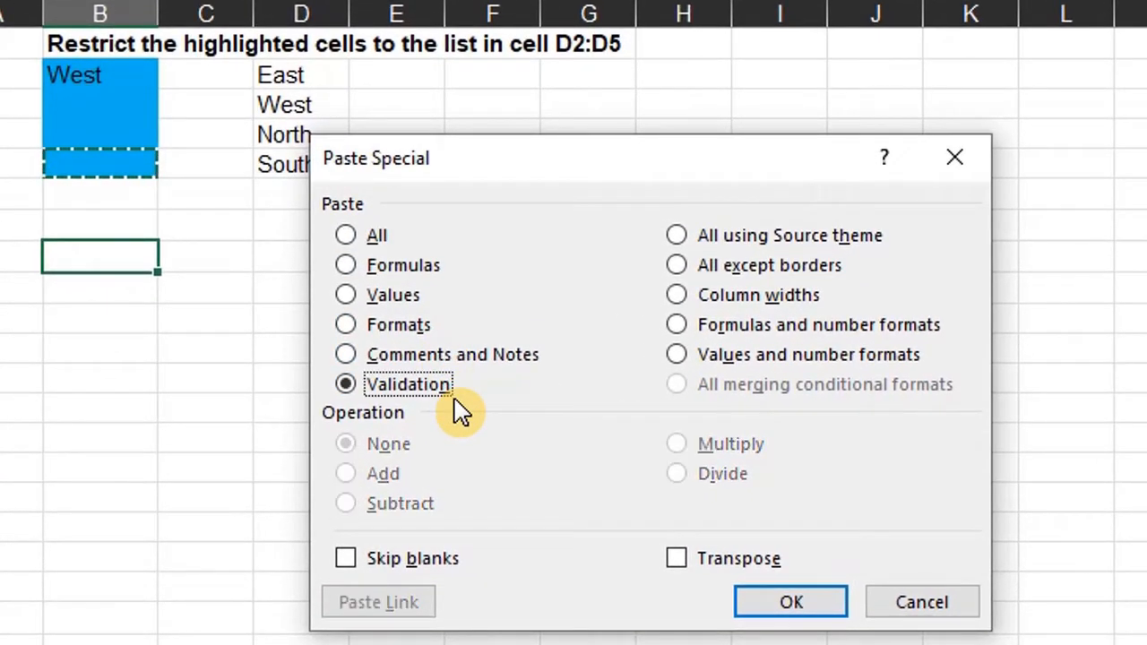
mouse_move(790, 602)
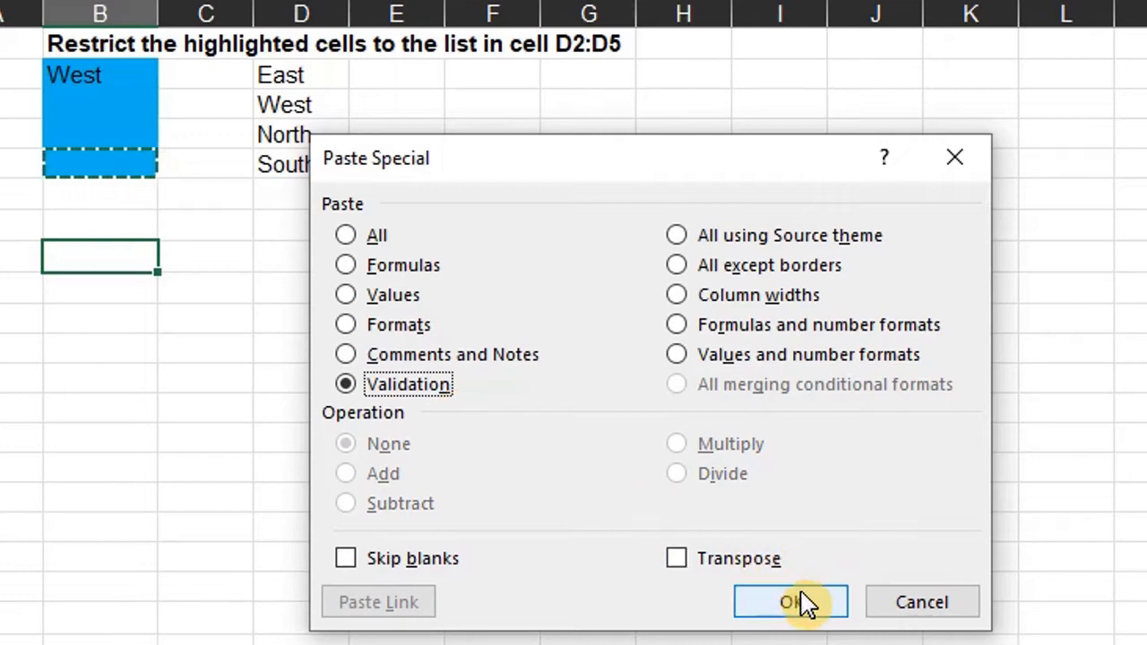
click(790, 602)
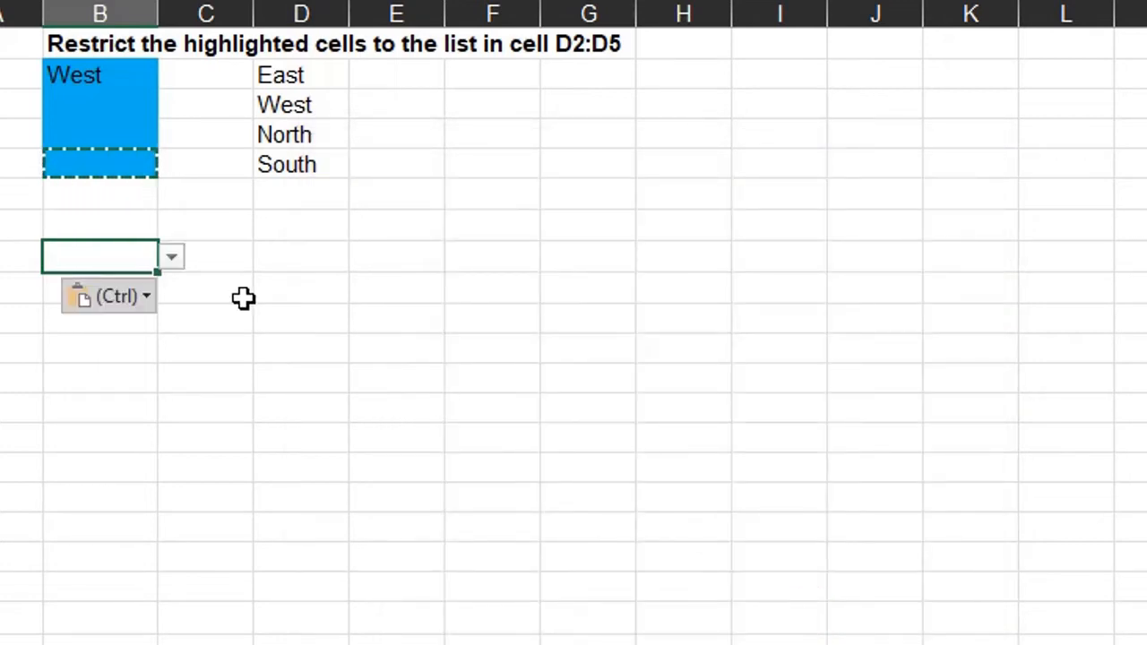
click(170, 256)
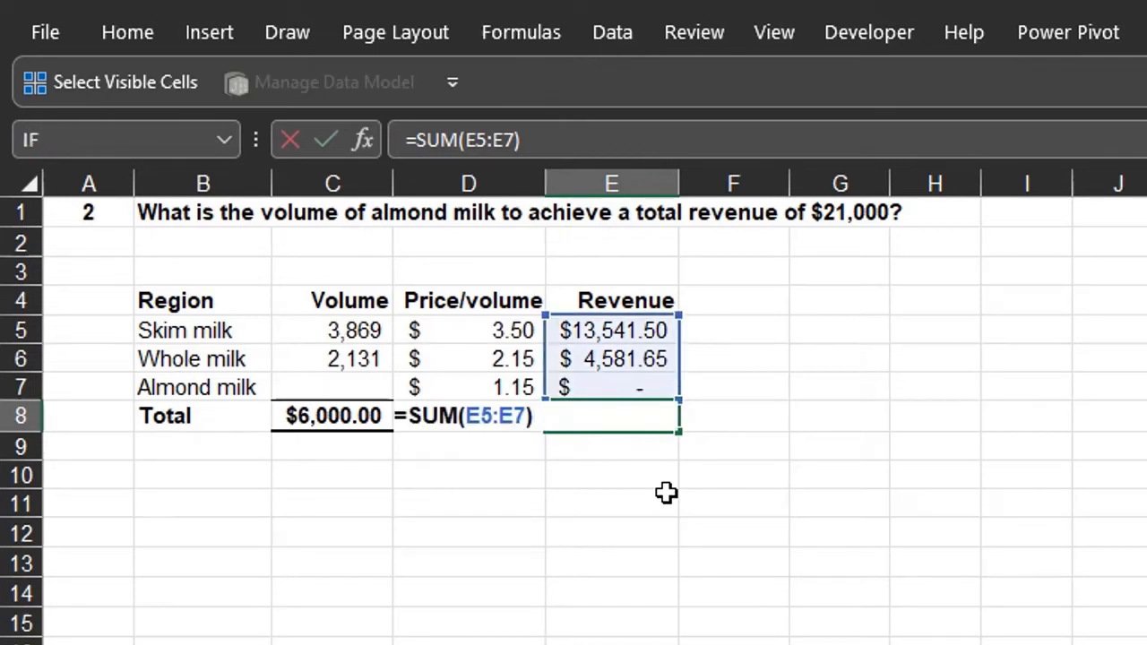
Total revenue in E8 with =SUM(E5:E7) giving $18,123.15 and confirm E5's =C5*D5
key(Return)
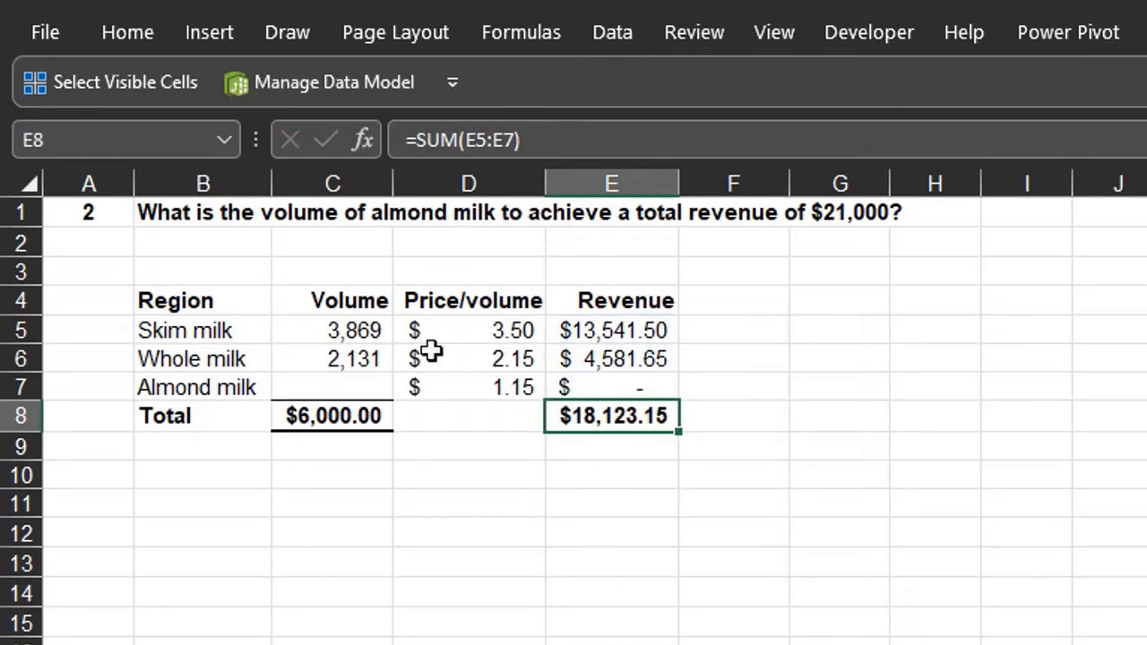
click(467, 329)
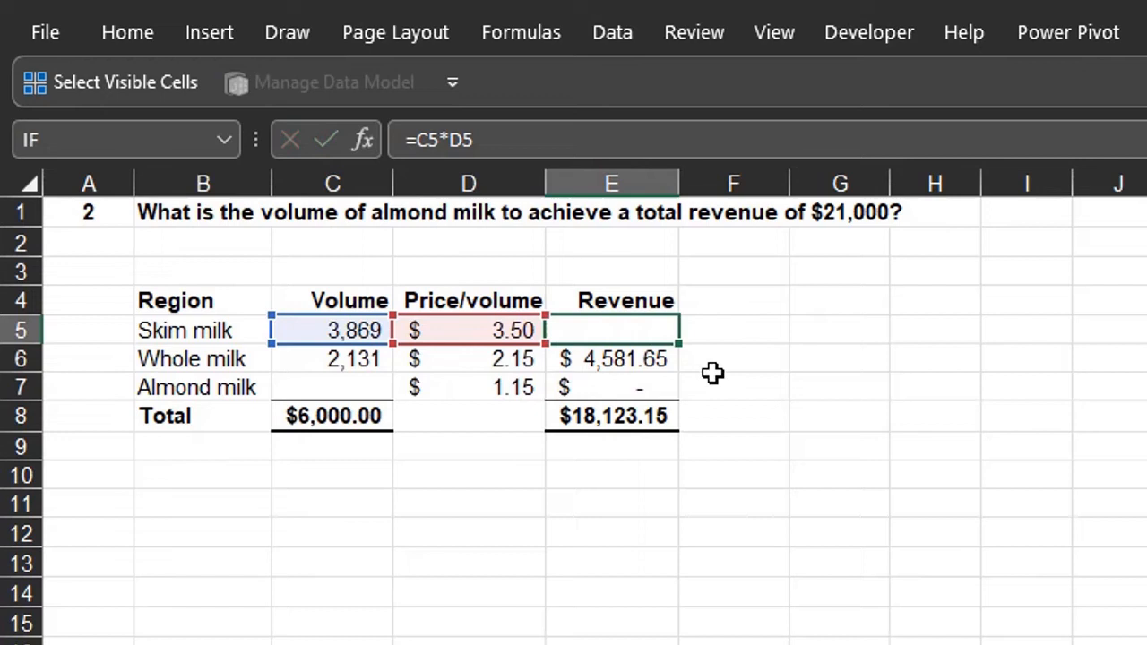
key(Return)
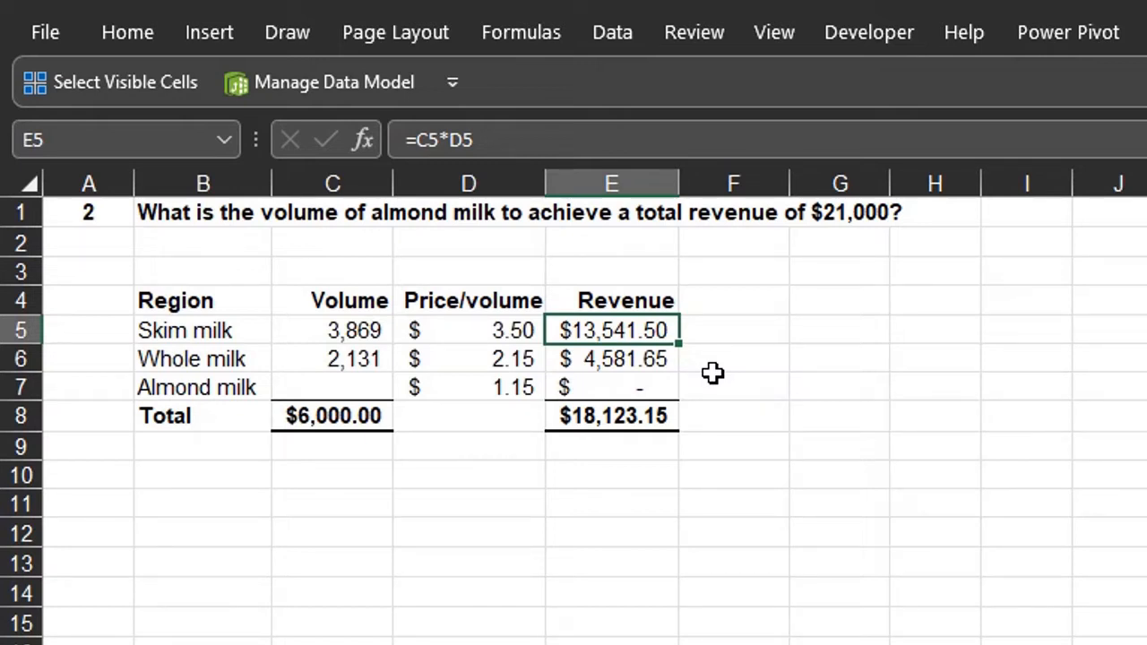
click(613, 32)
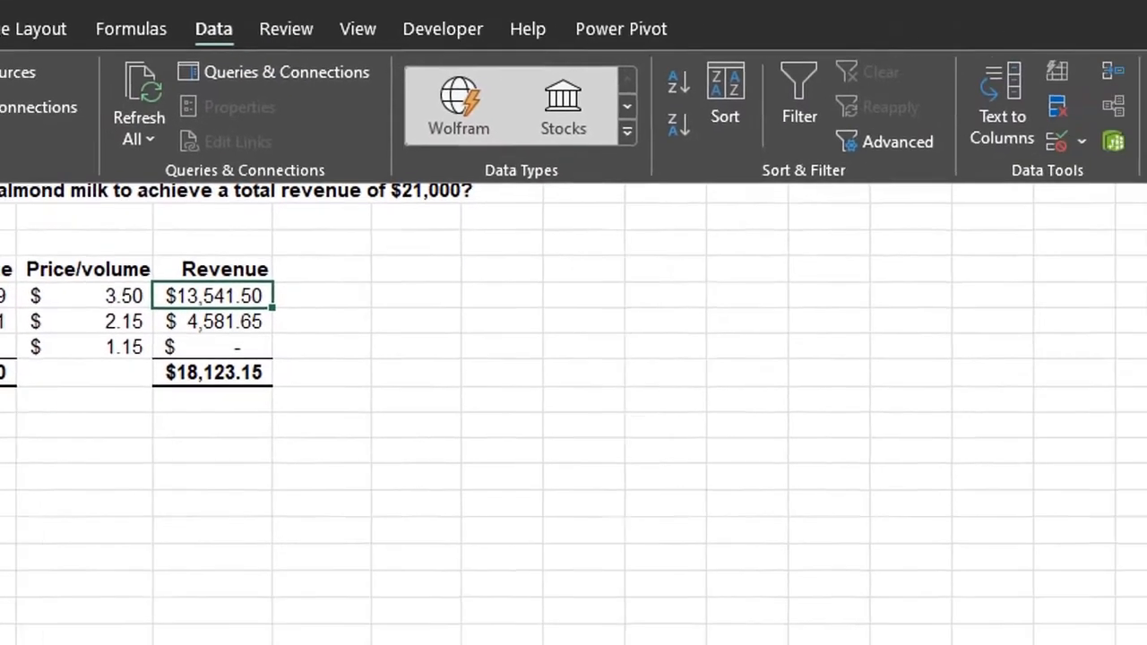
Goal Seek E8 to 21000 by changing almond milk volume, solving C7 to 2,502
click(964, 108)
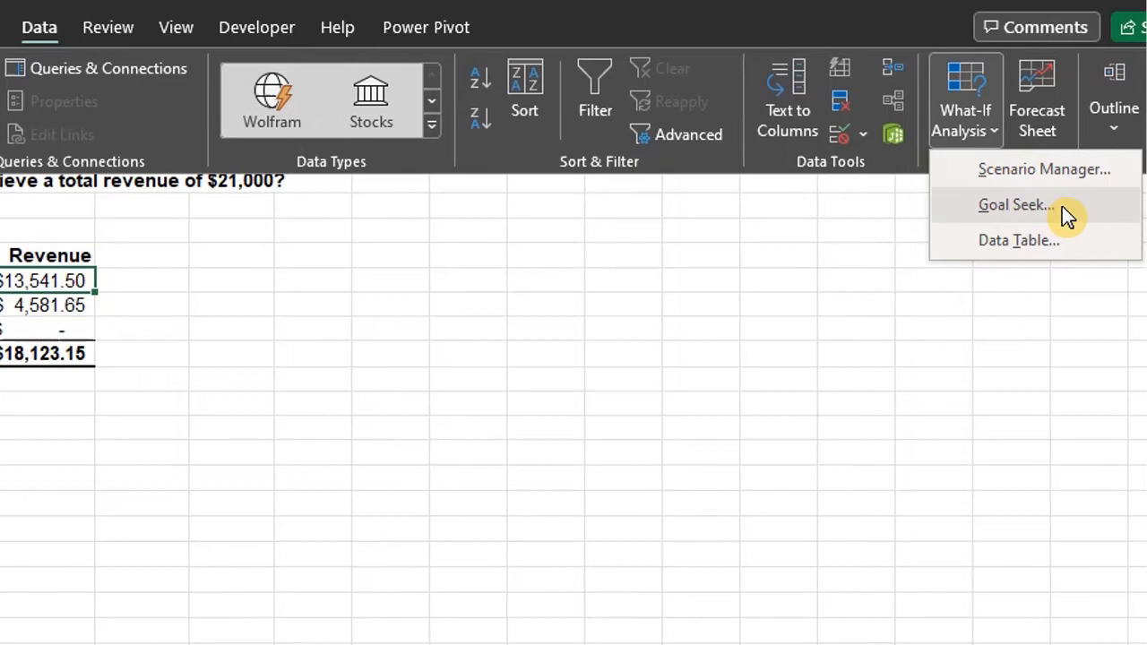
click(1014, 205)
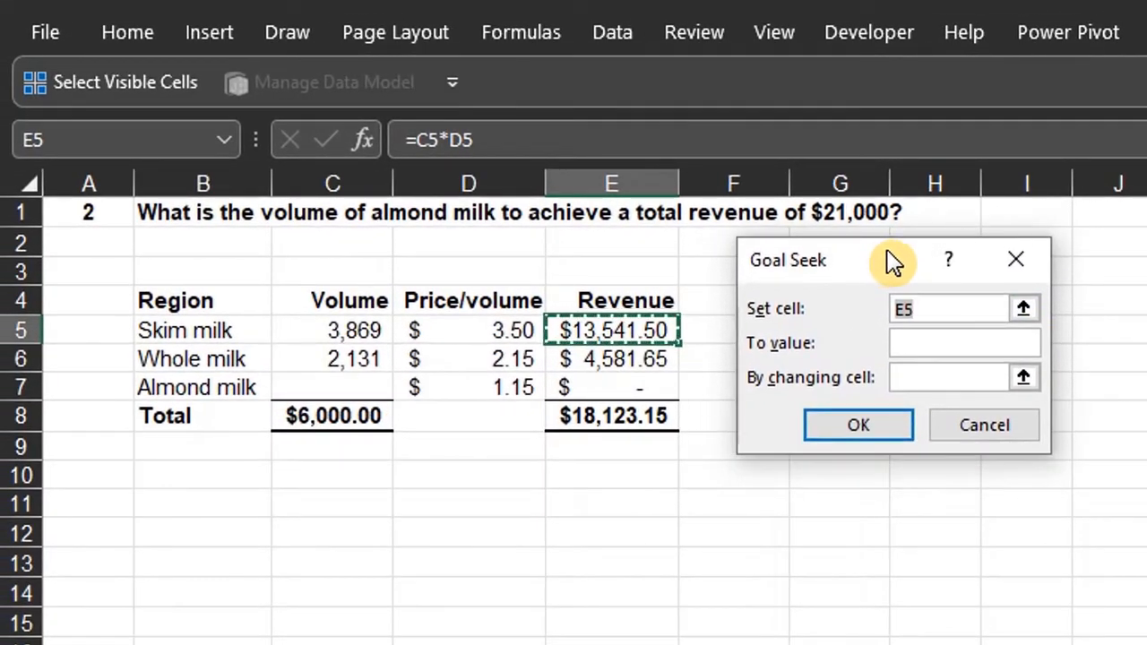
mouse_move(815, 308)
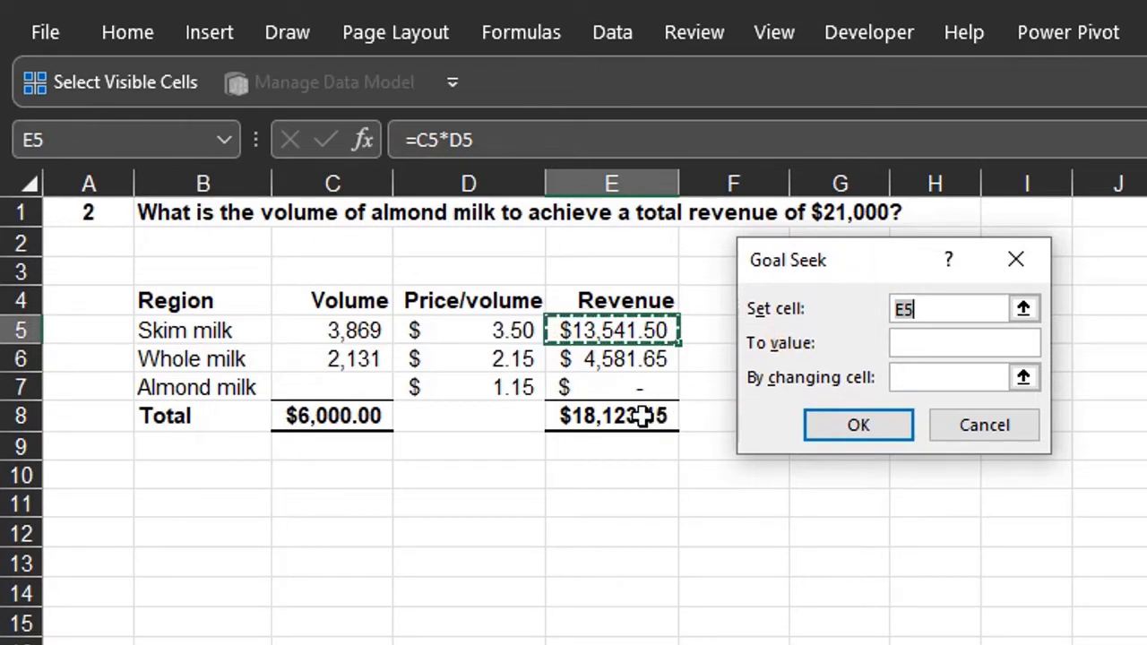
click(611, 416)
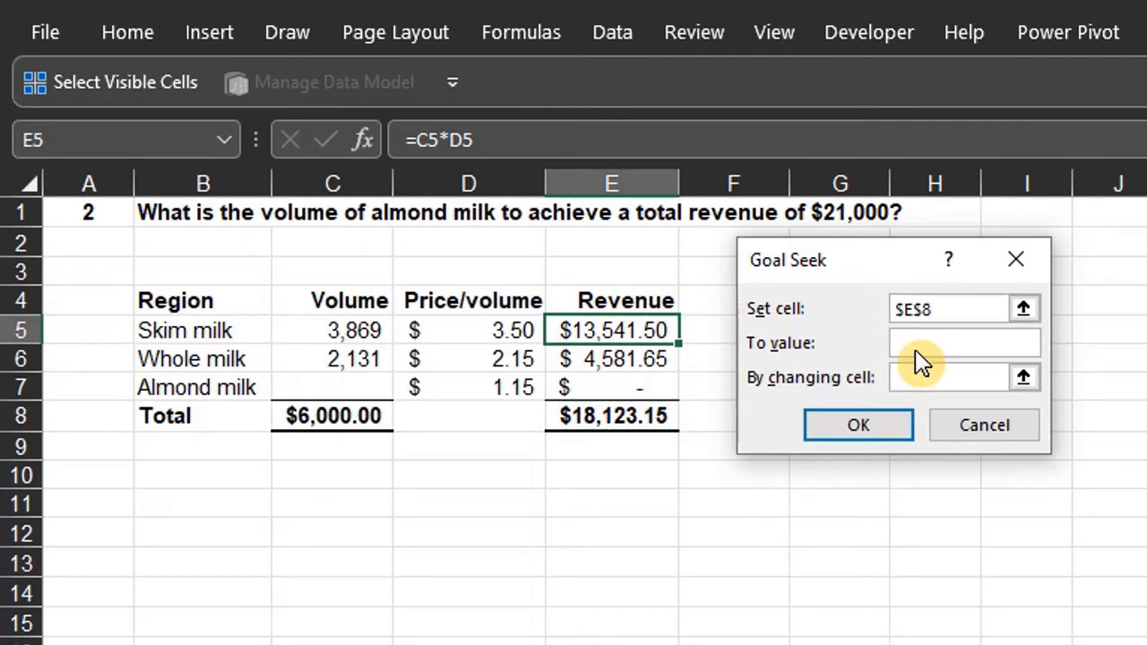
text(21)
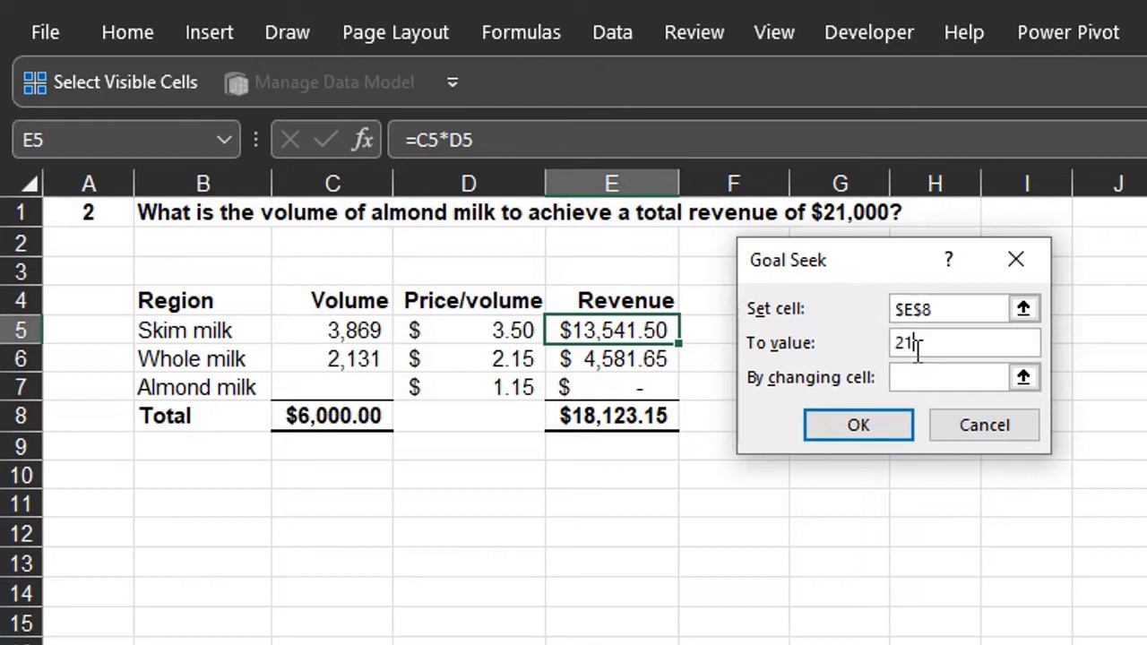
text(000)
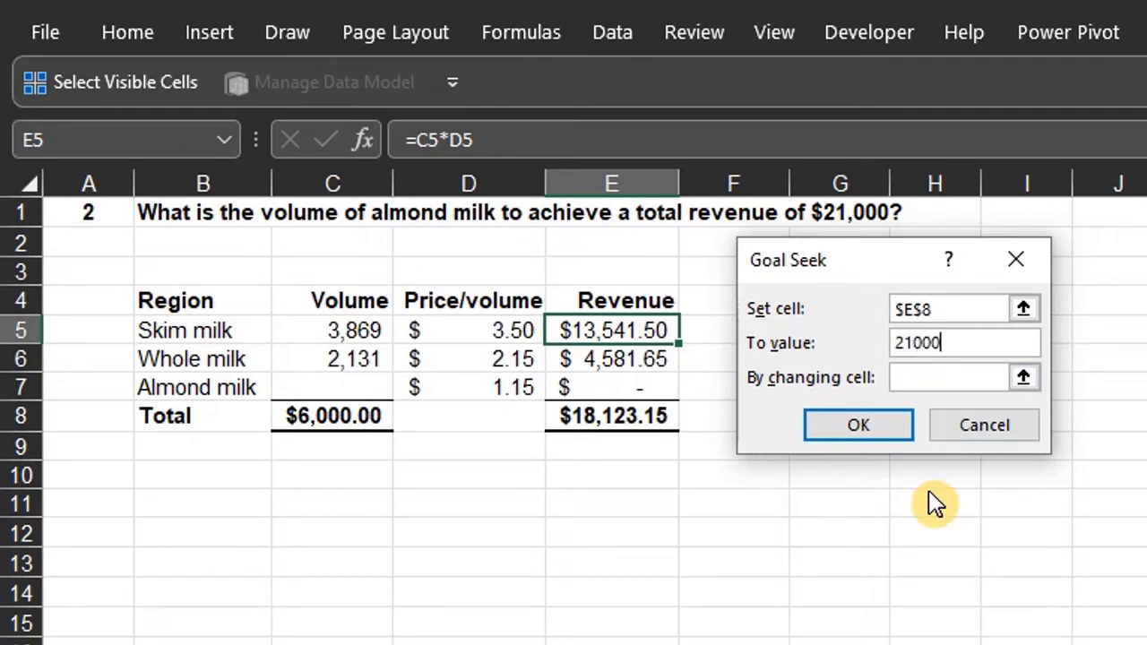
mouse_move(917, 369)
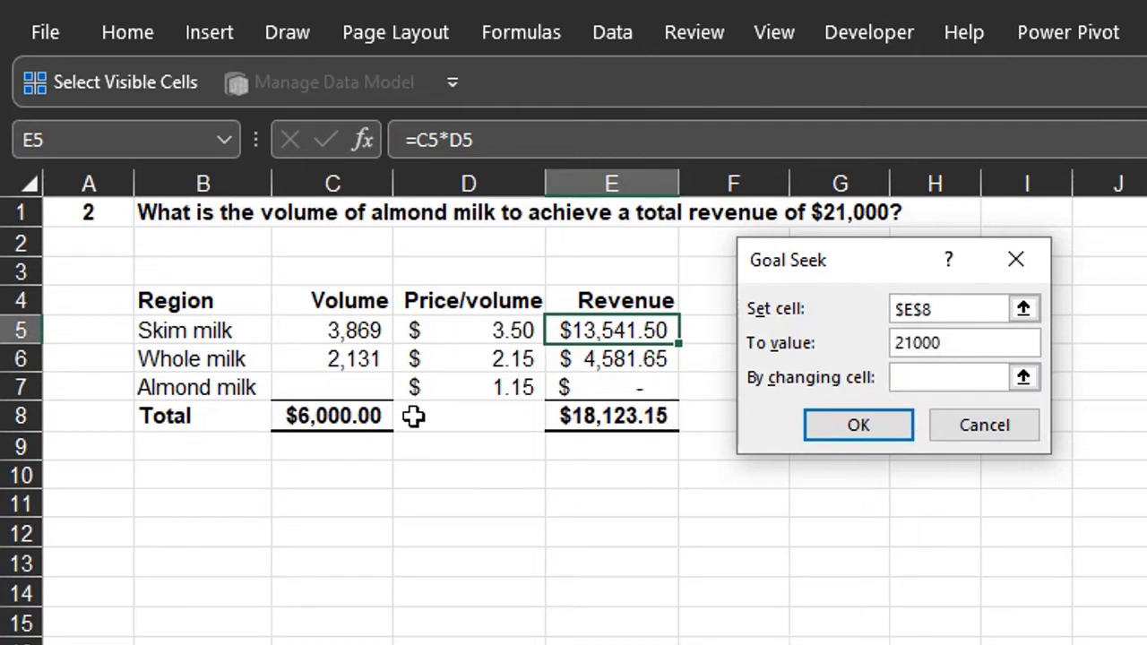
mouse_move(369, 387)
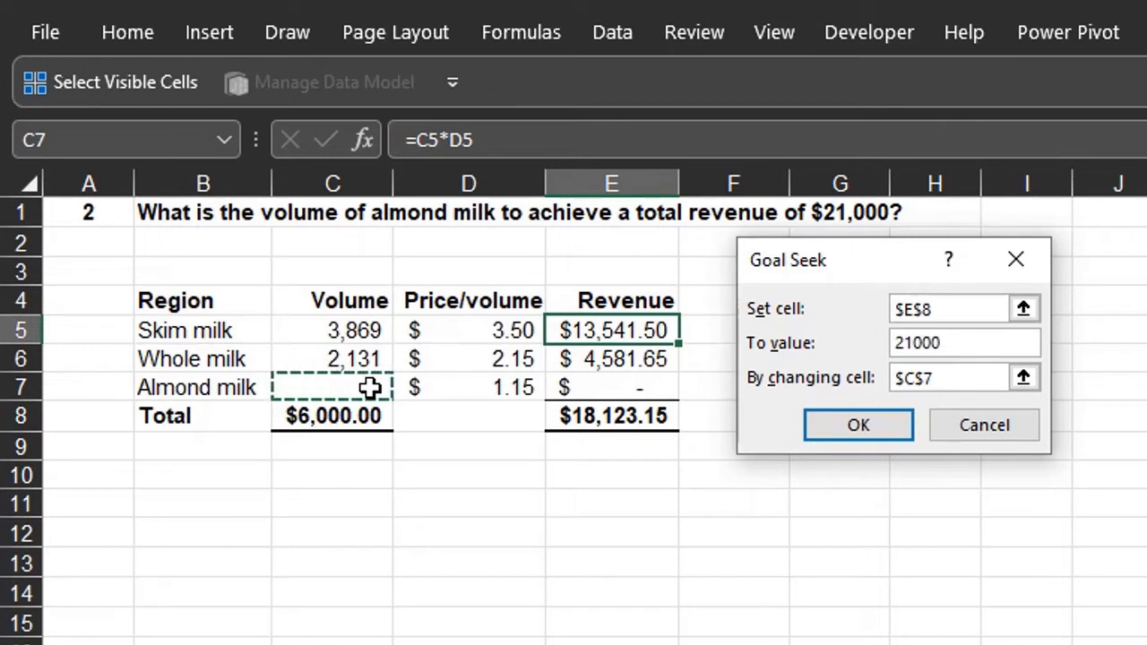
mouse_move(394, 391)
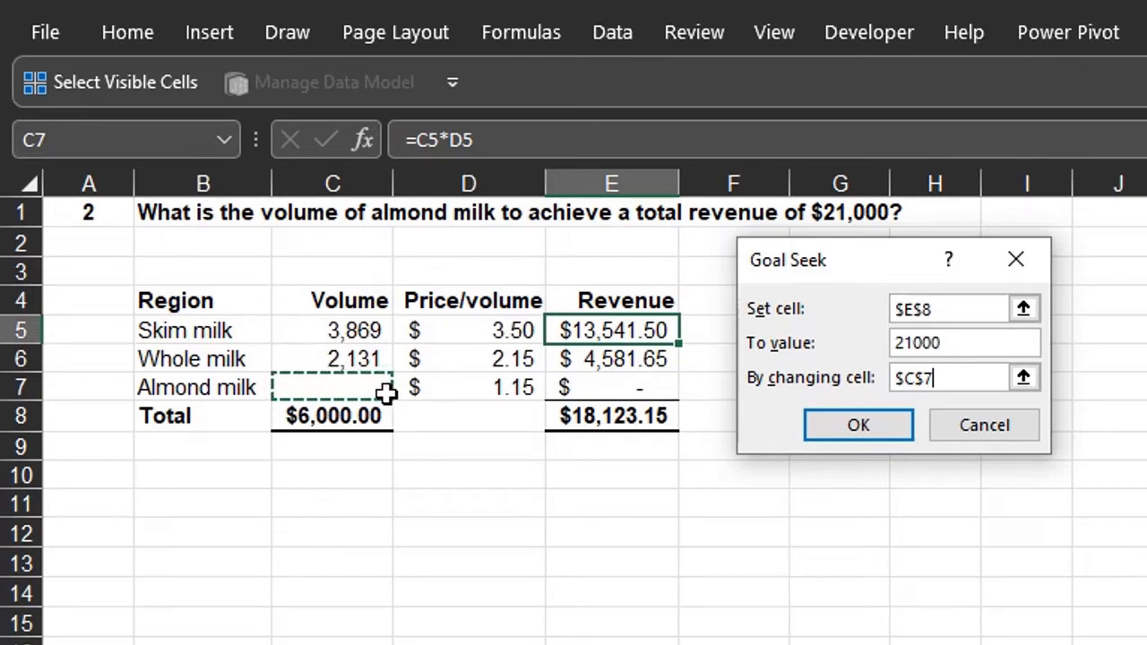
click(856, 424)
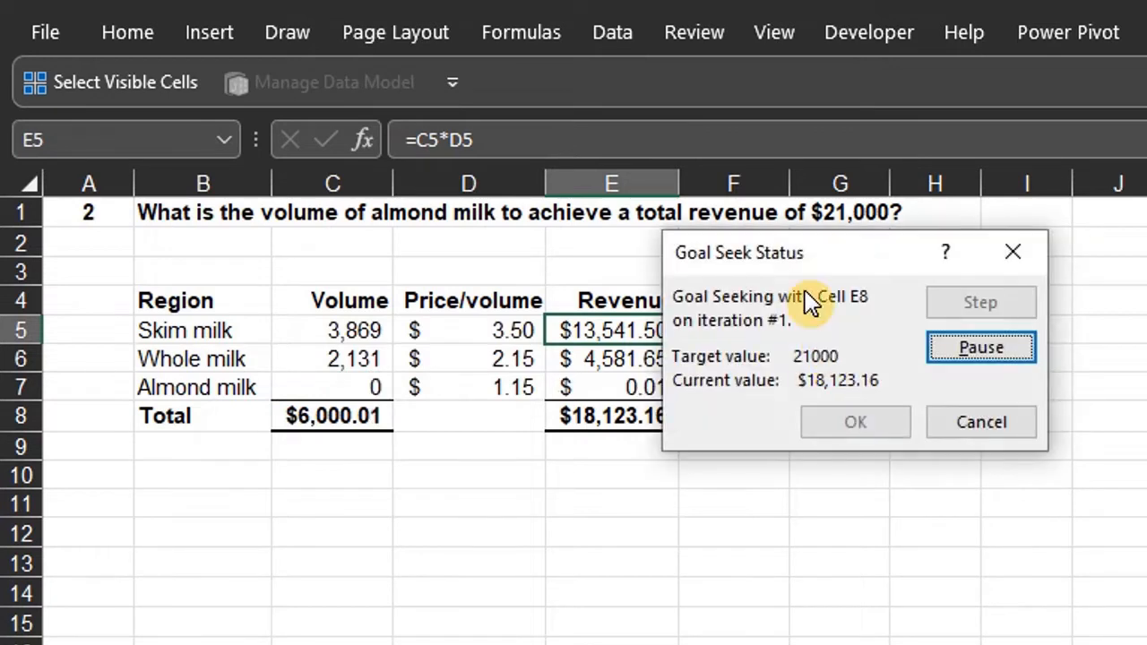
click(980, 348)
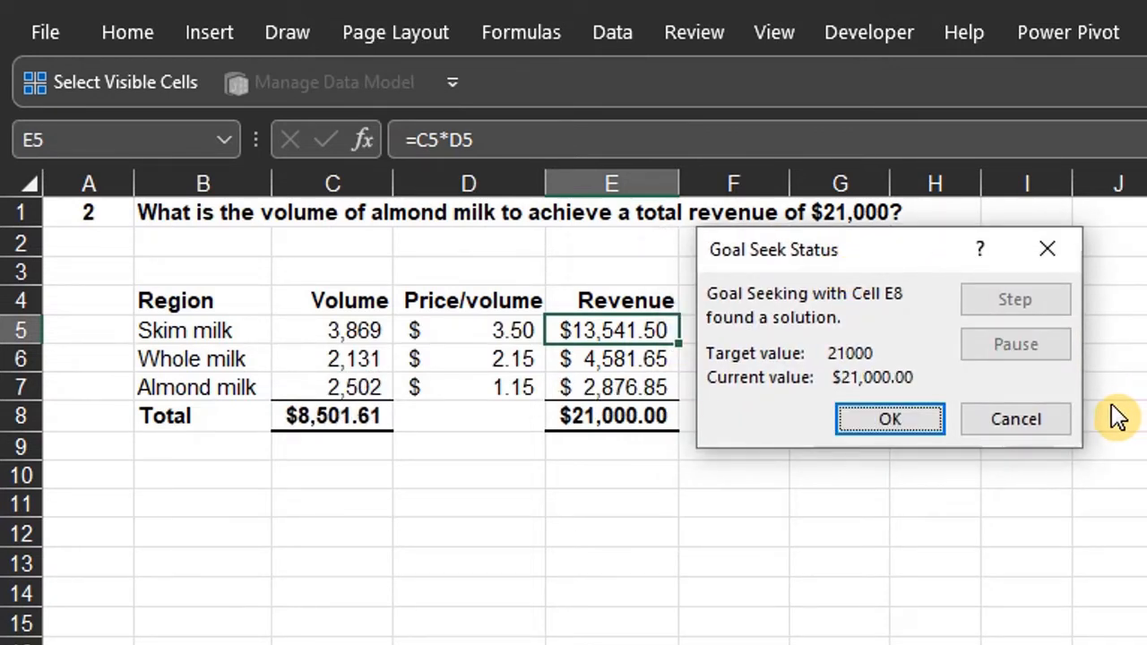
mouse_move(1109, 421)
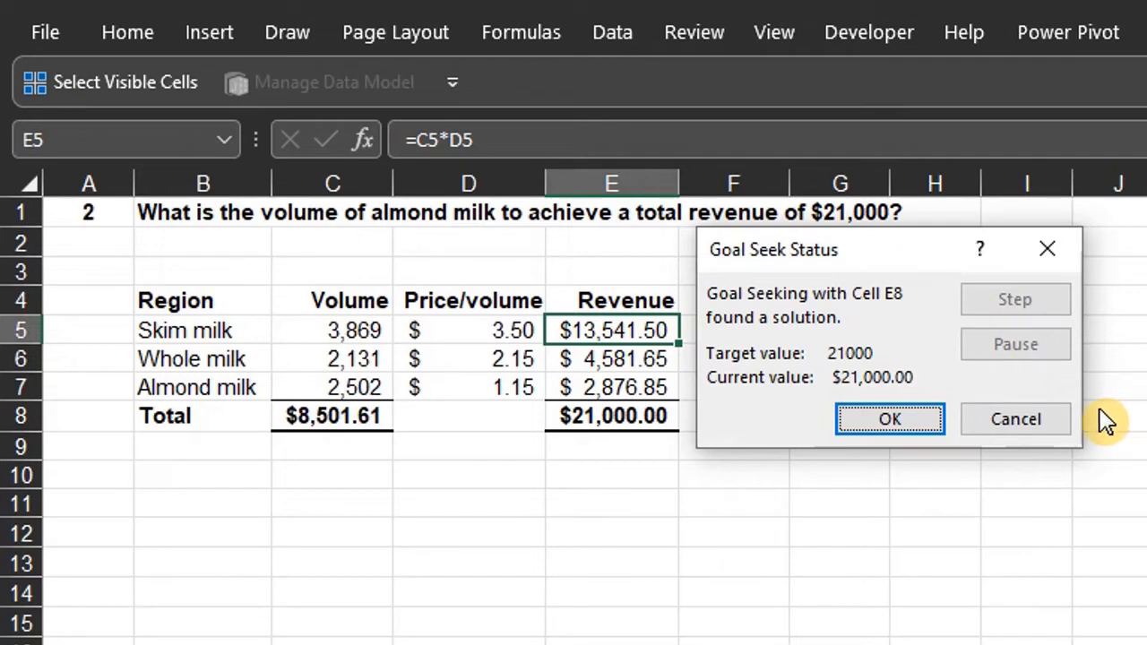
mouse_move(994, 466)
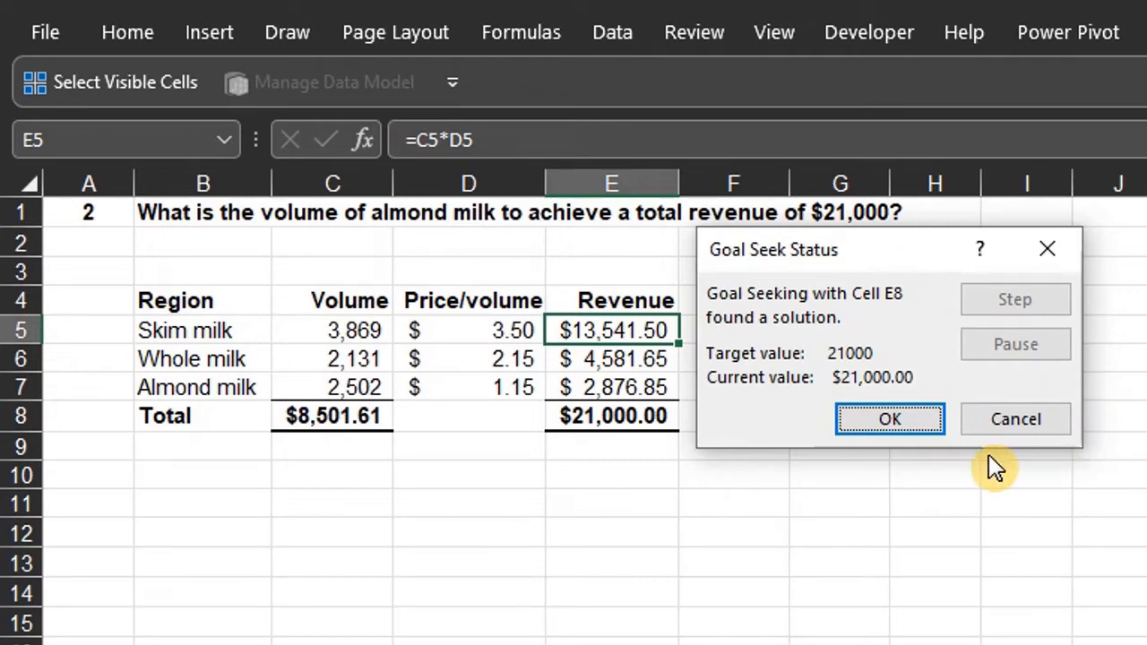
mouse_move(954, 451)
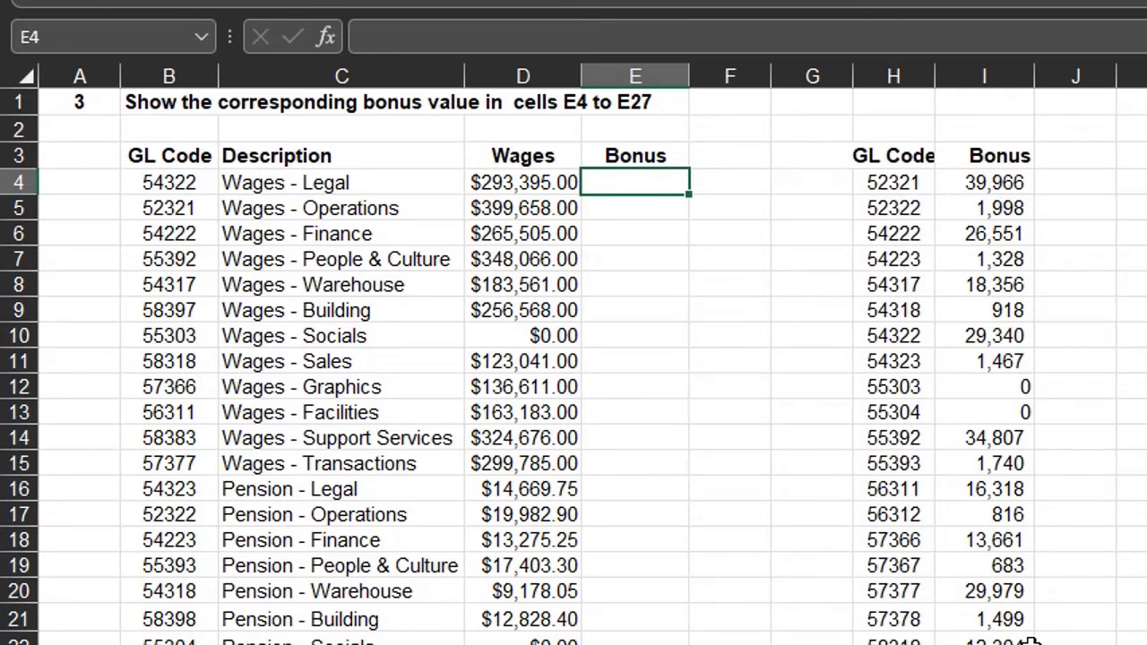
Enter =VLOOKUP(B4,$H$4:$I$27,2,FALSE) in E4 to look up each GL code's bonus
text(=)
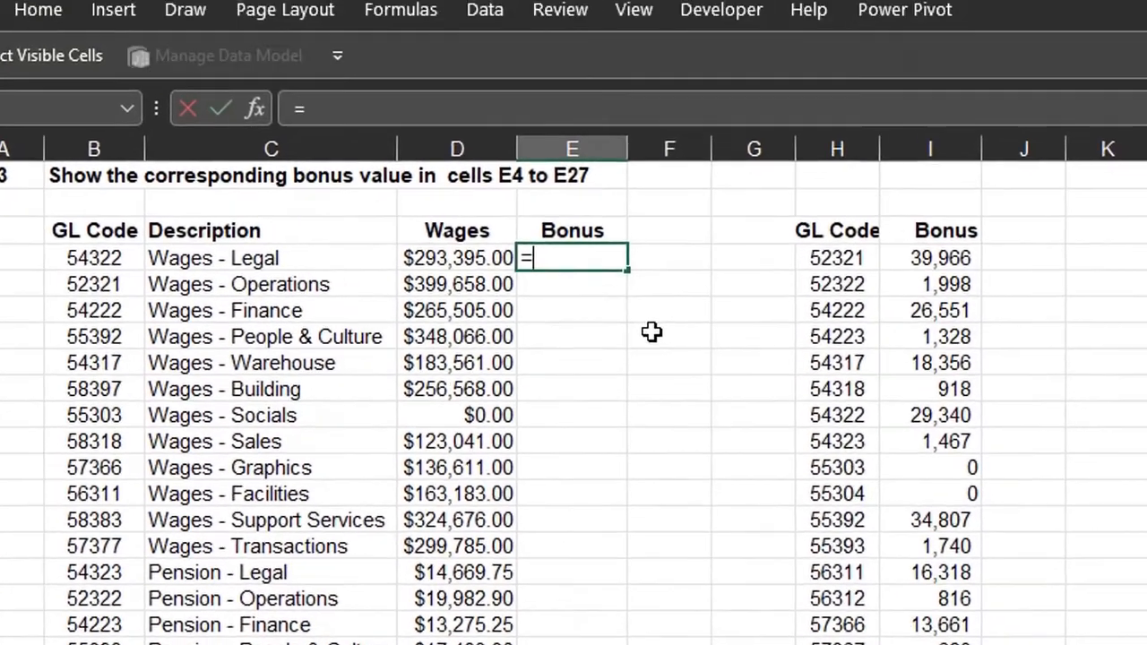
text(=VLOOKUP()
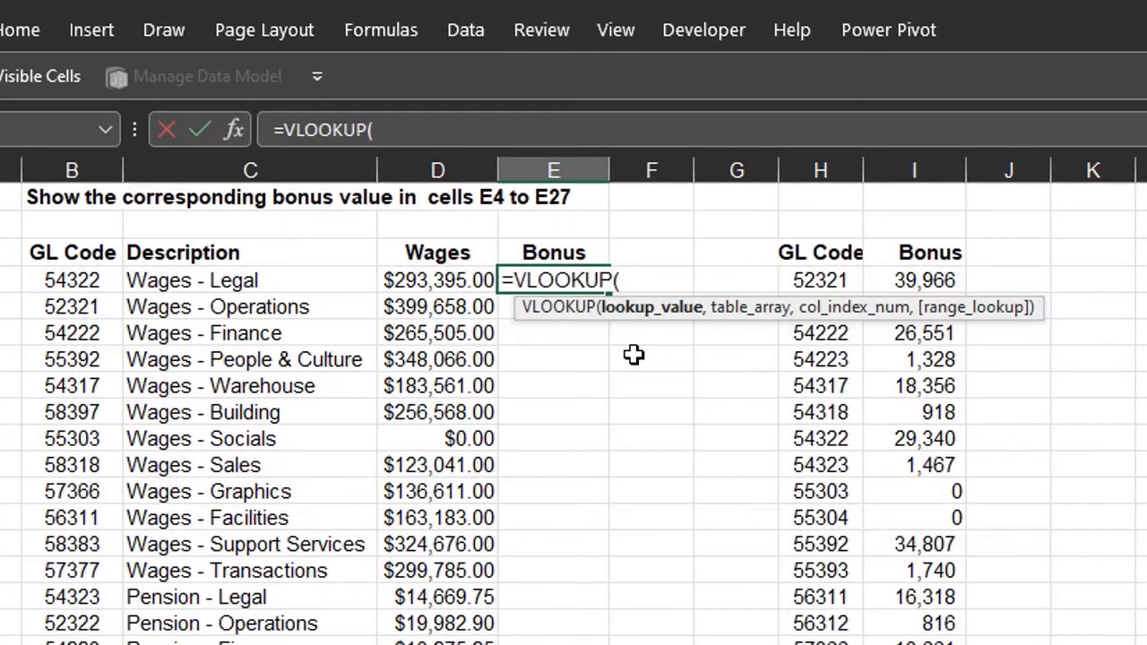
click(72, 280)
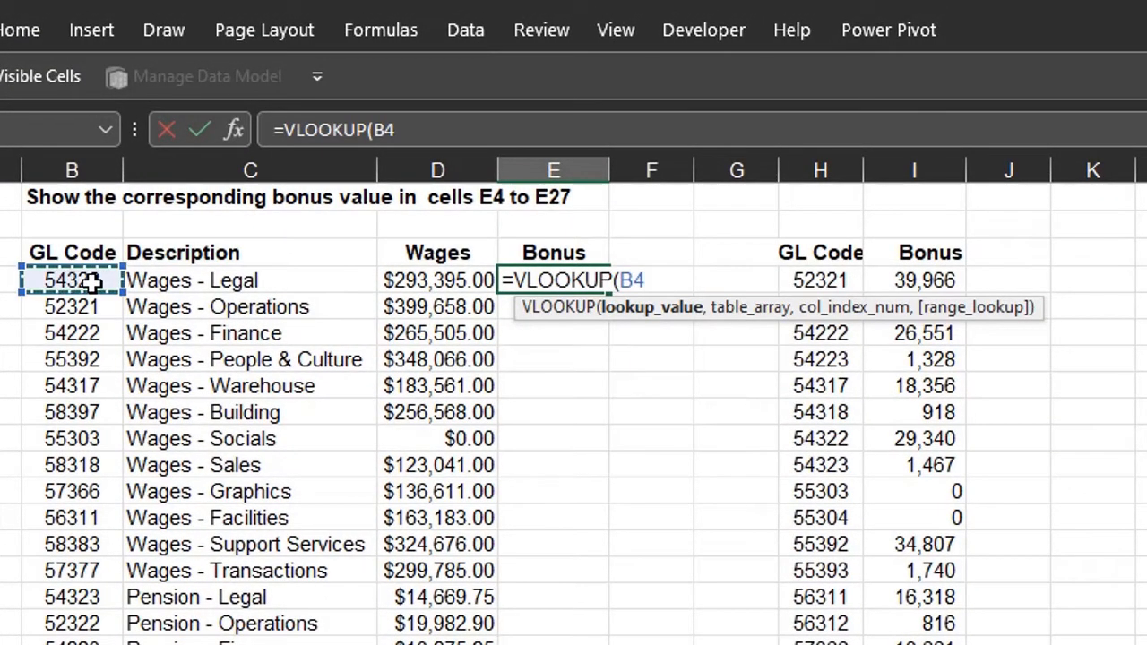
click(819, 280)
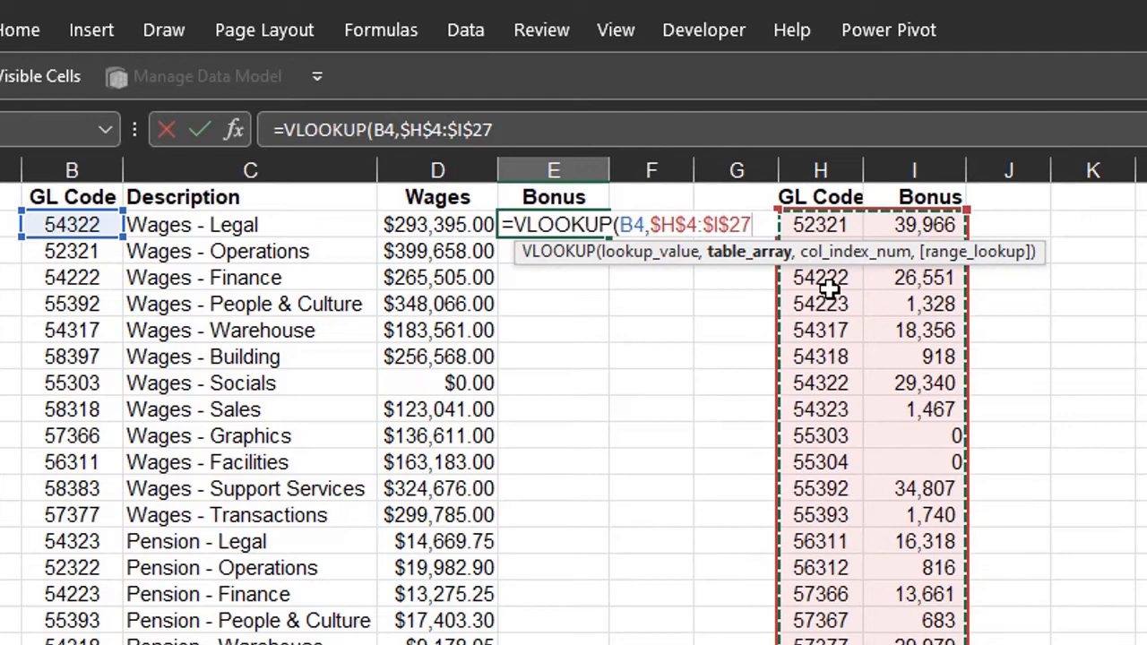
text(,)
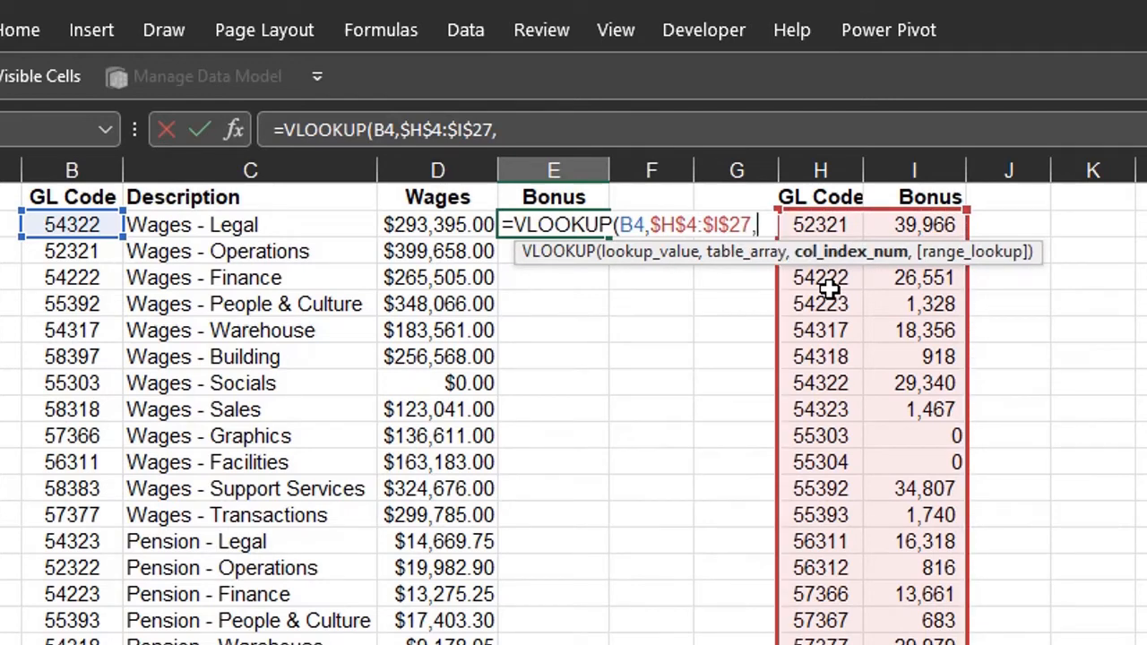
text(2)
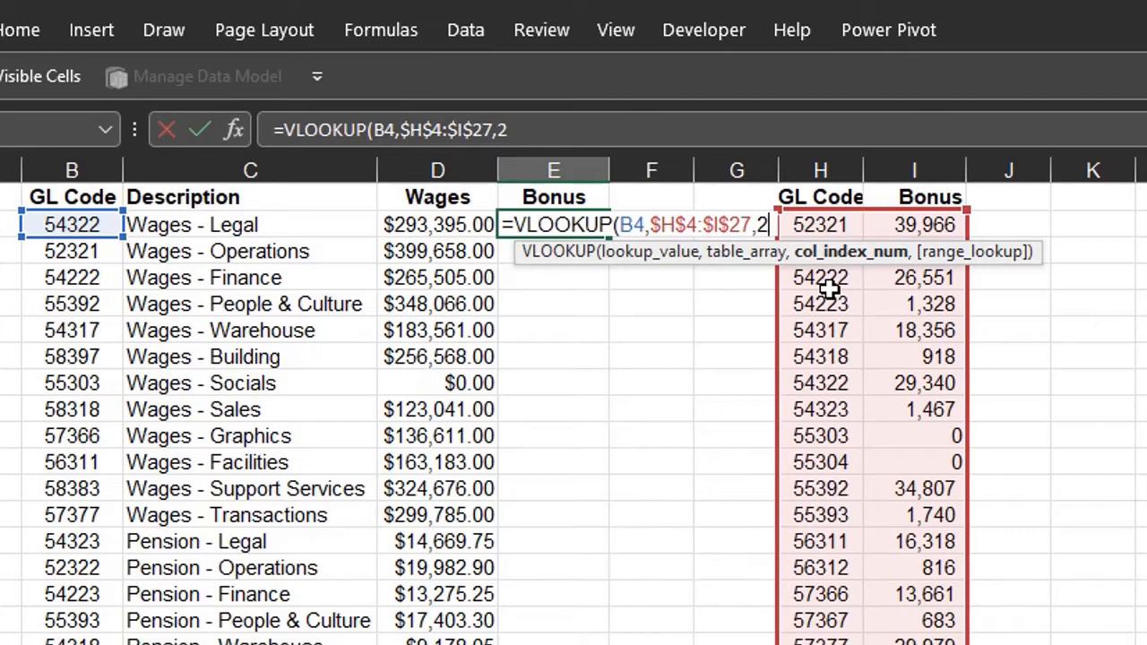
text(,)
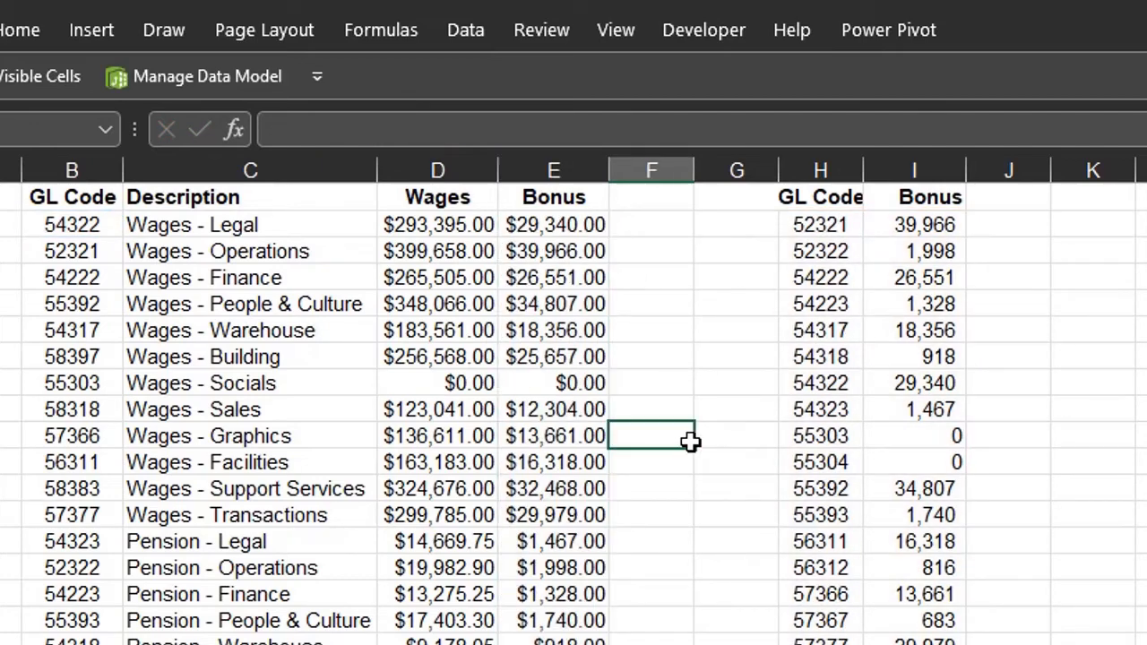
scroll(up, 3)
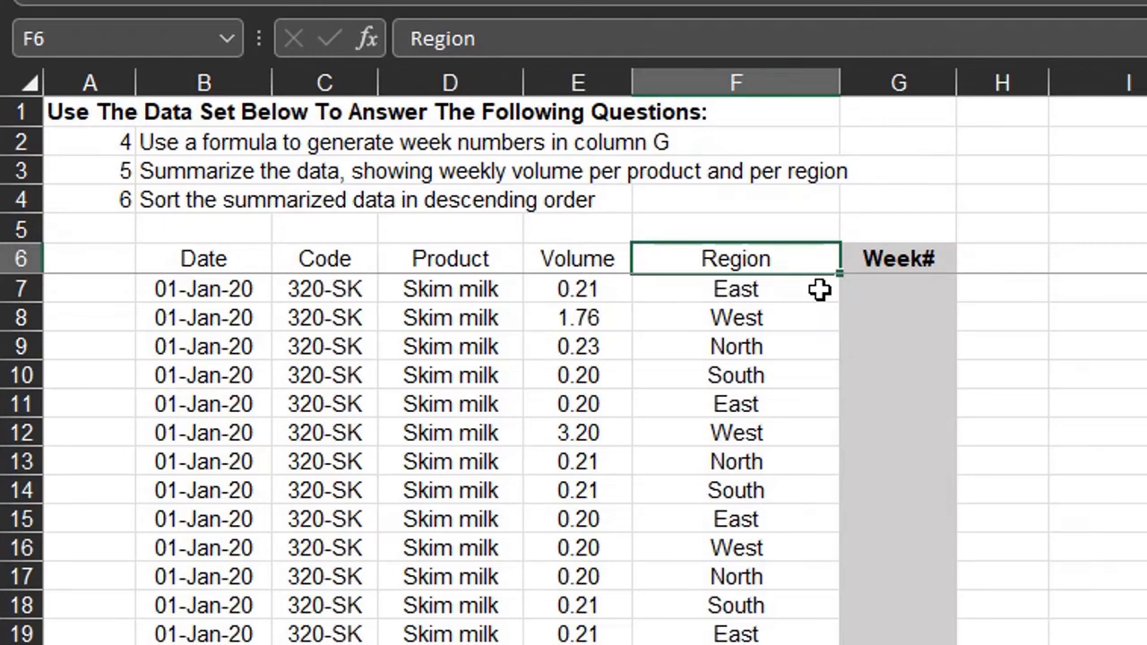
Enter =WEEKNUM(B7) in G7 and fill it down the Week# column
click(898, 258)
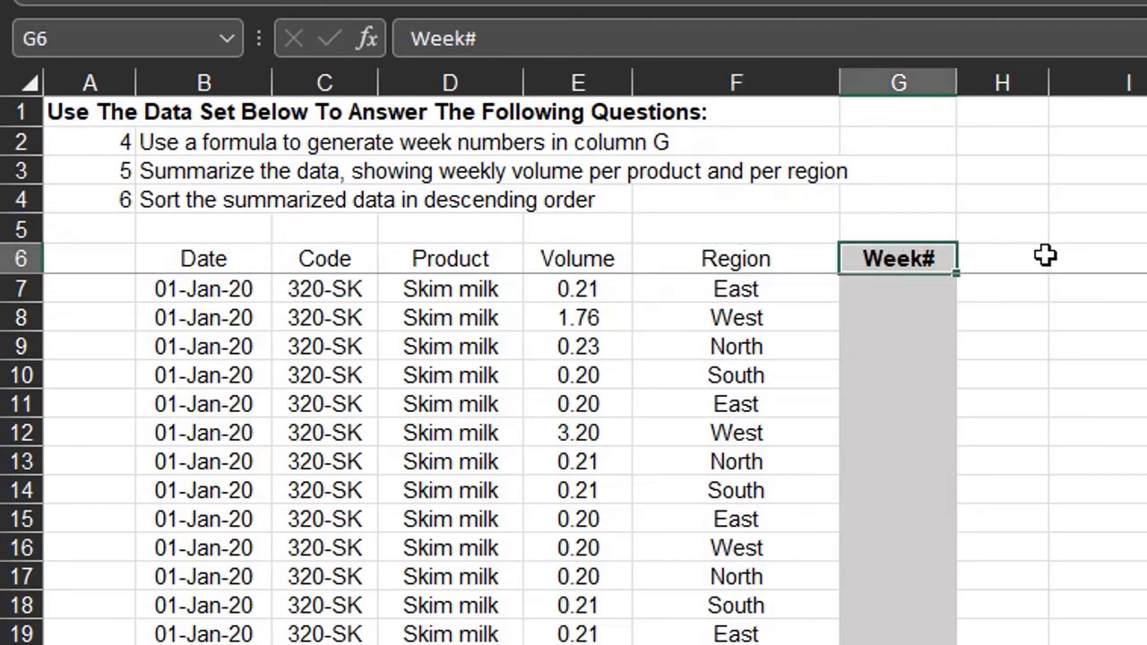
mouse_move(1032, 255)
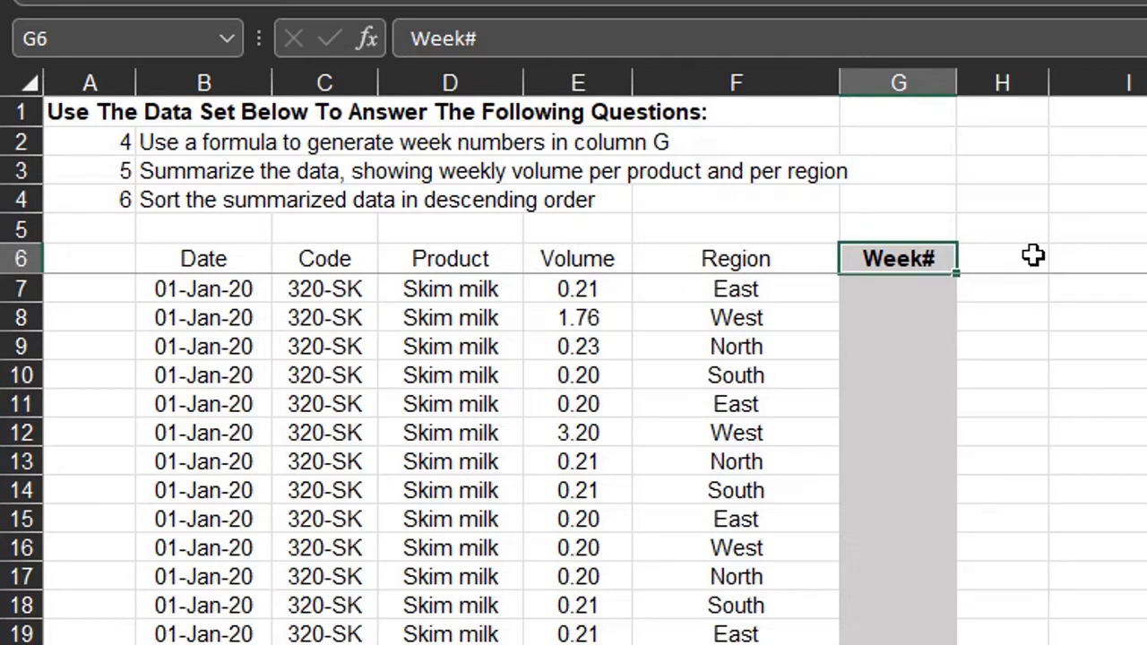
mouse_move(1017, 262)
text(=)
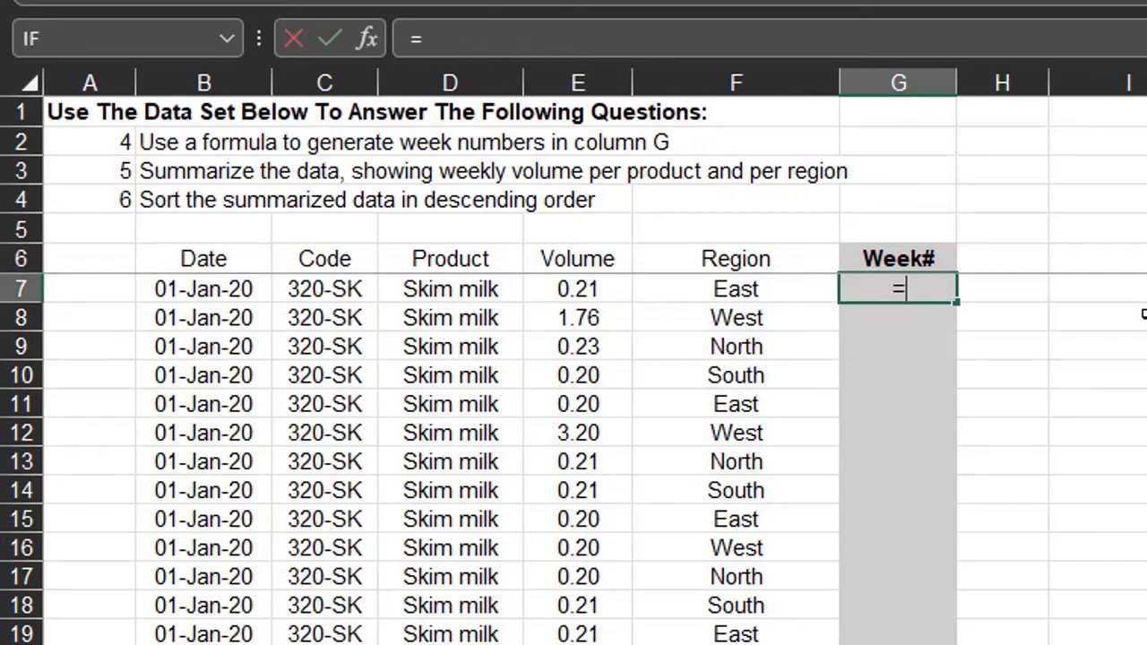
text(WEEKNUM()
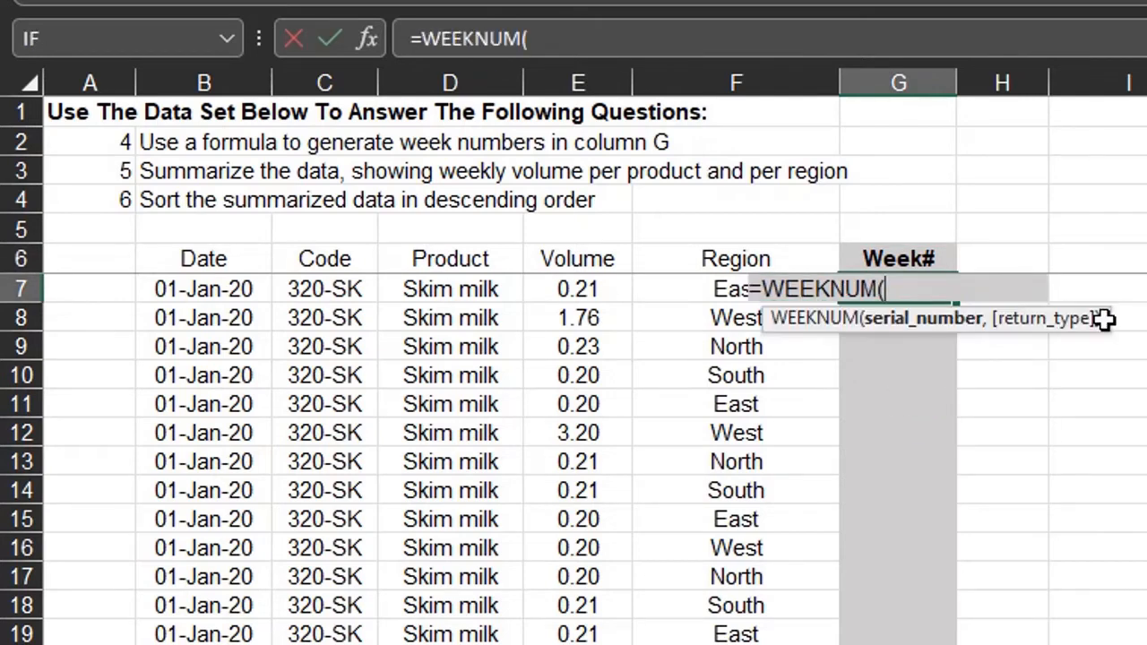
click(204, 286)
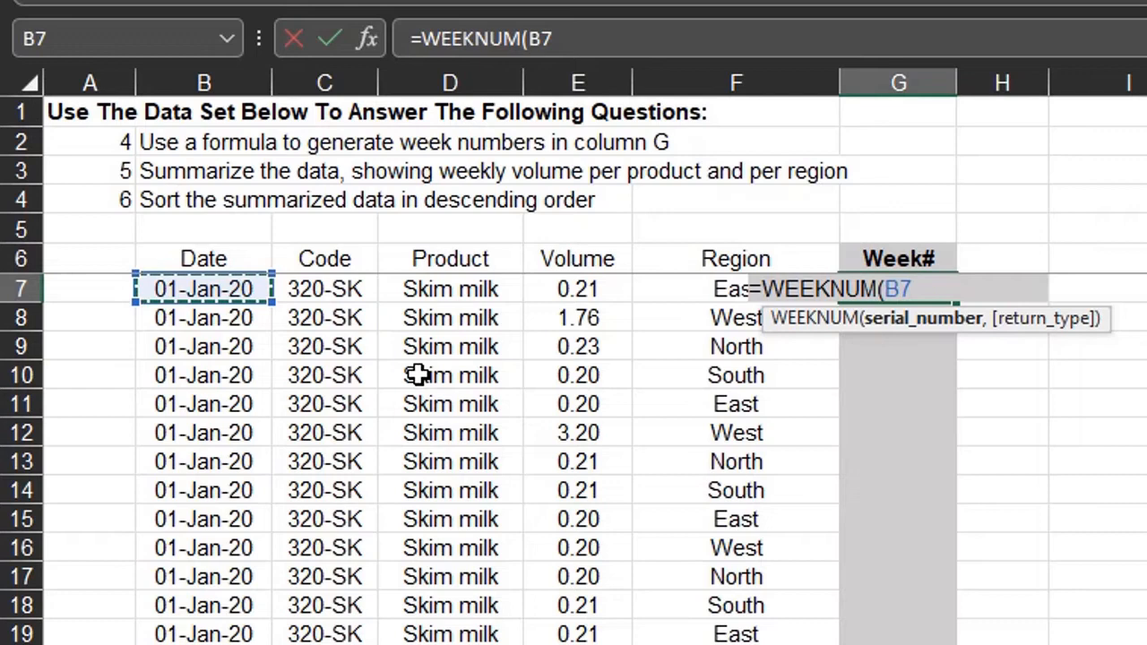
text())
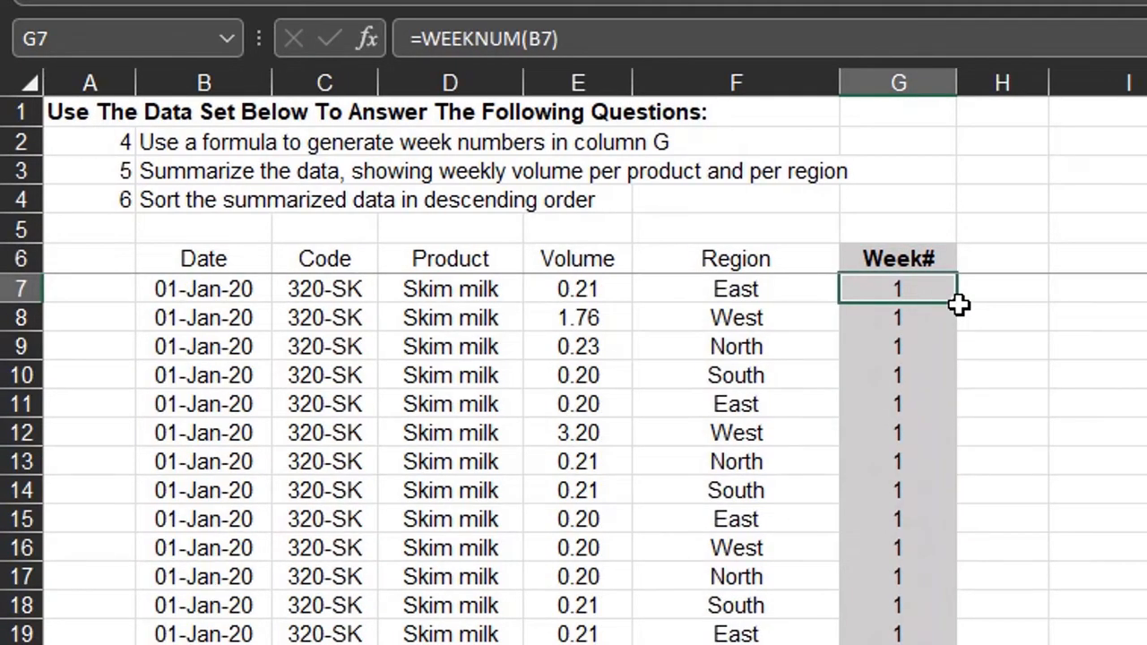
mouse_move(961, 308)
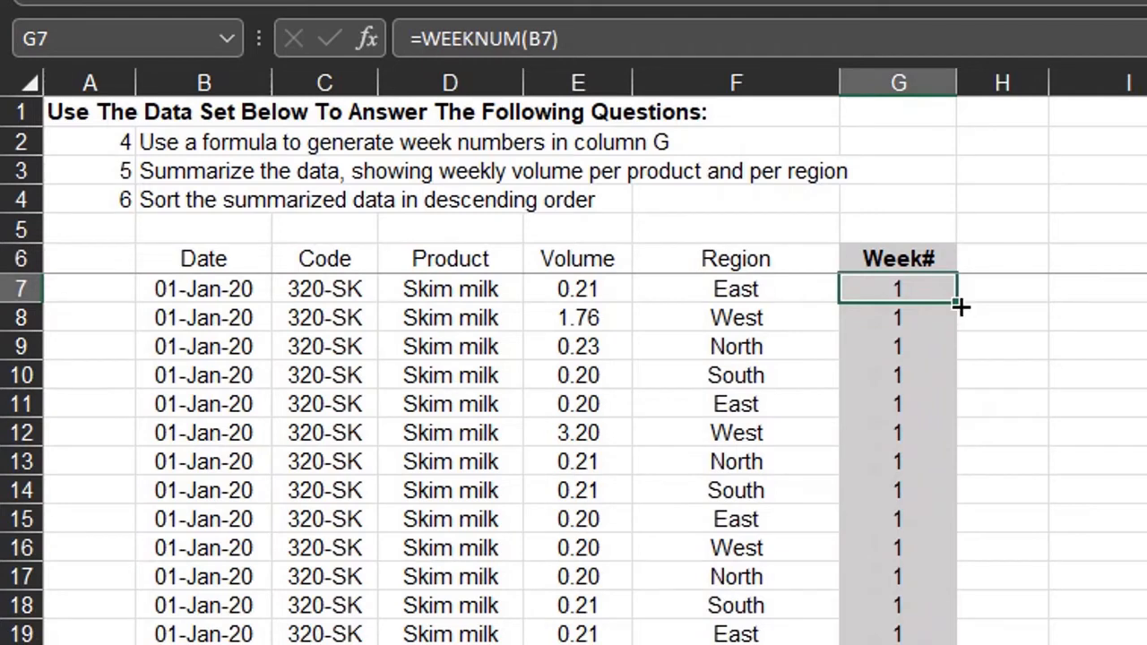
mouse_move(939, 326)
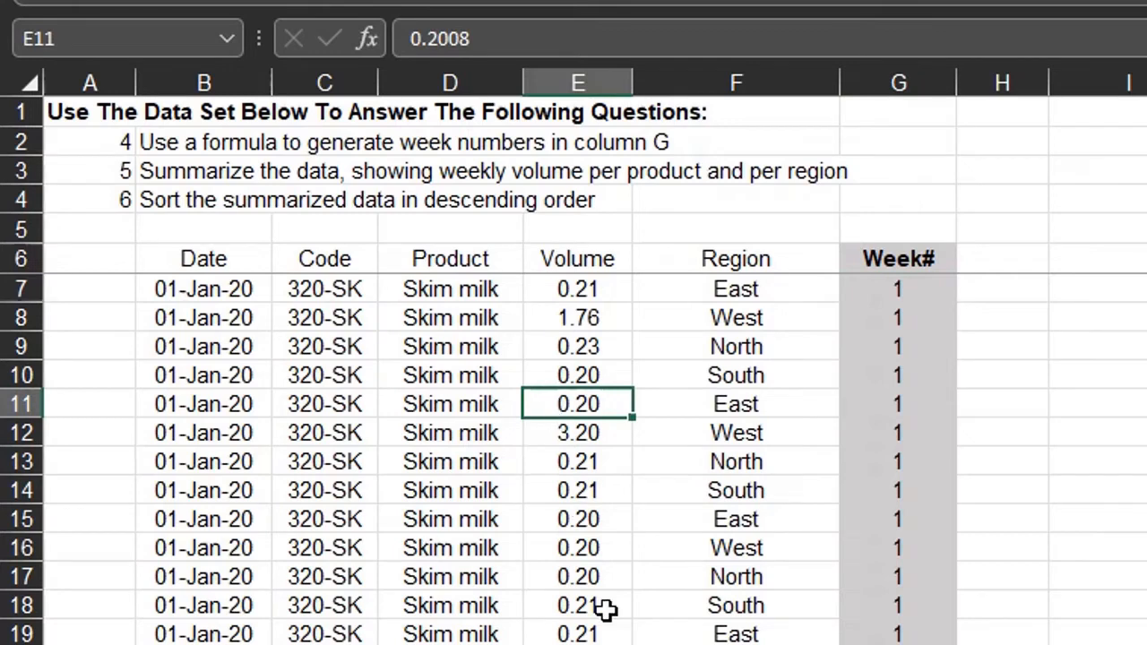
Convert the volume data B6:G4045 to a table with headers and begin a PivotTable from it
key(ctrl+t)
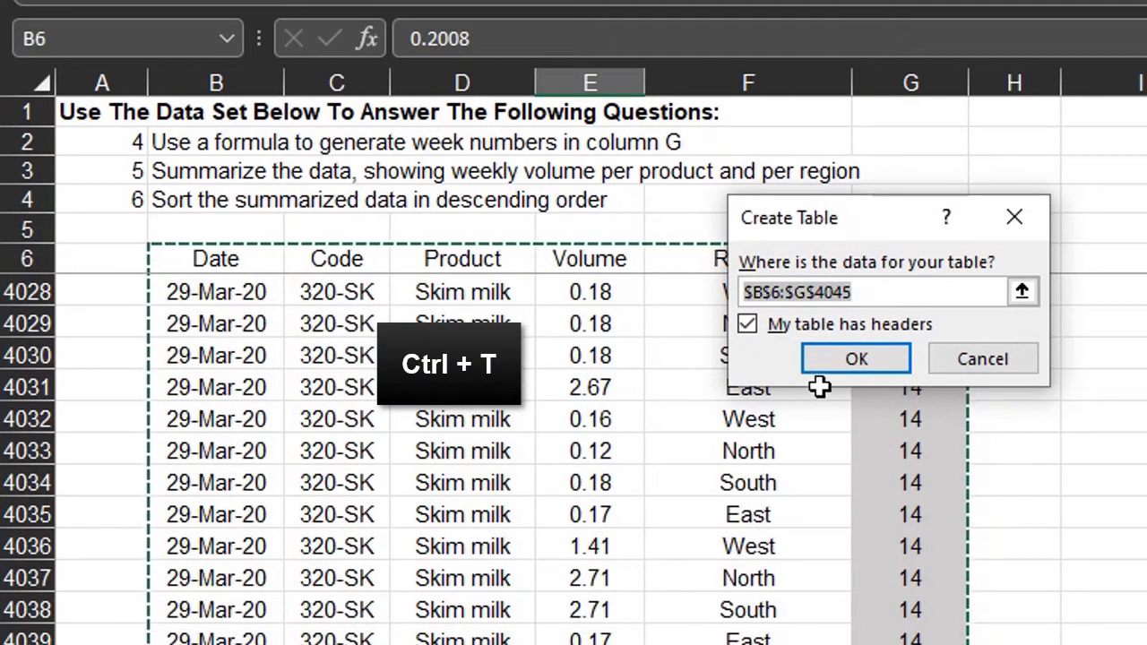
click(855, 358)
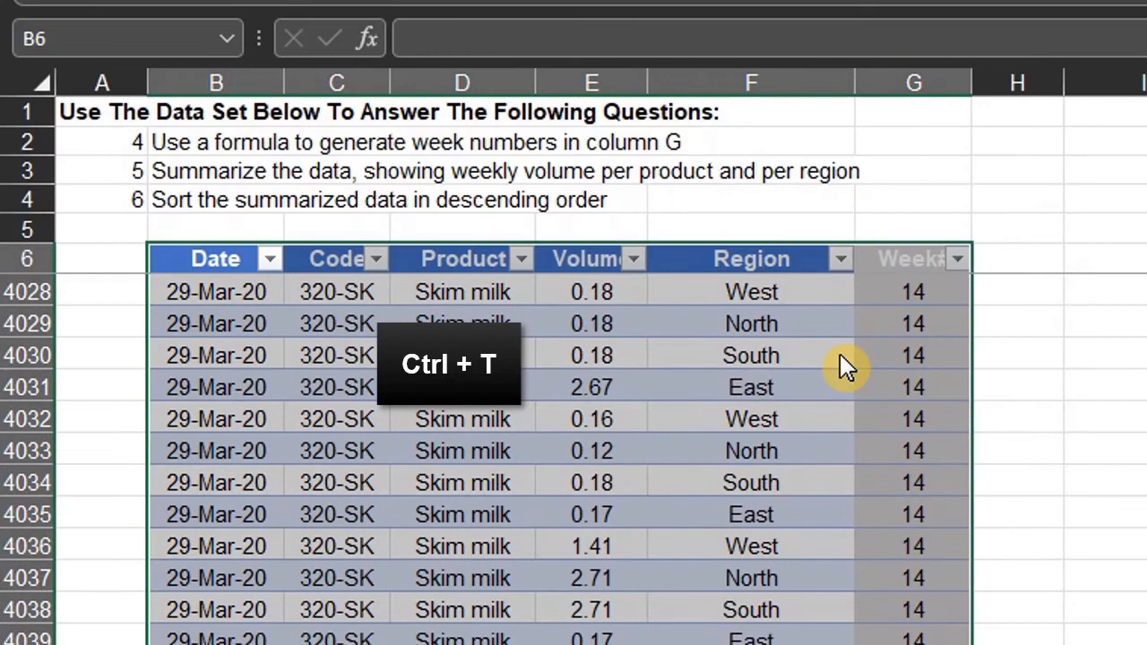
key(ctrl+t)
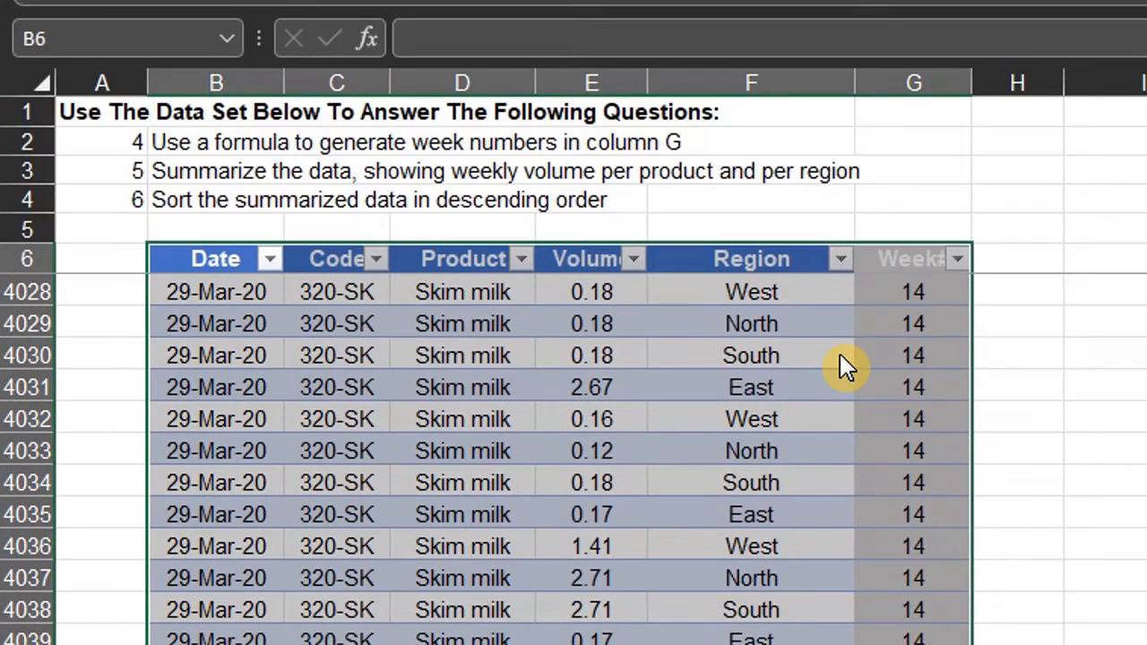
click(750, 387)
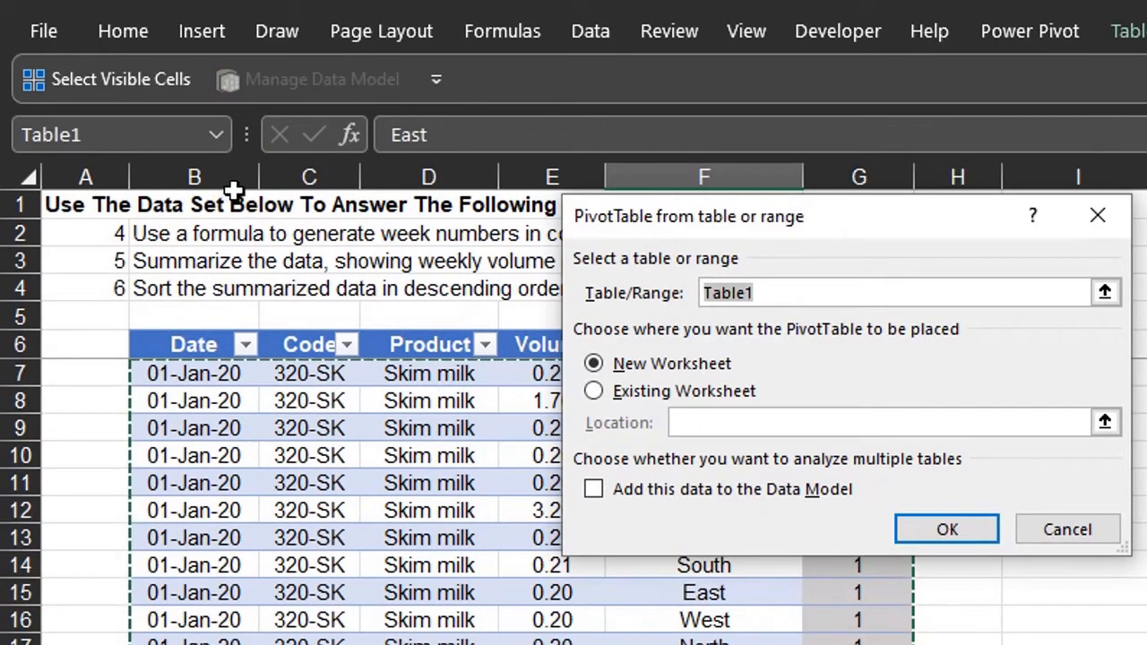
Place the PivotTable and sum Volume with Week# as rows
click(593, 391)
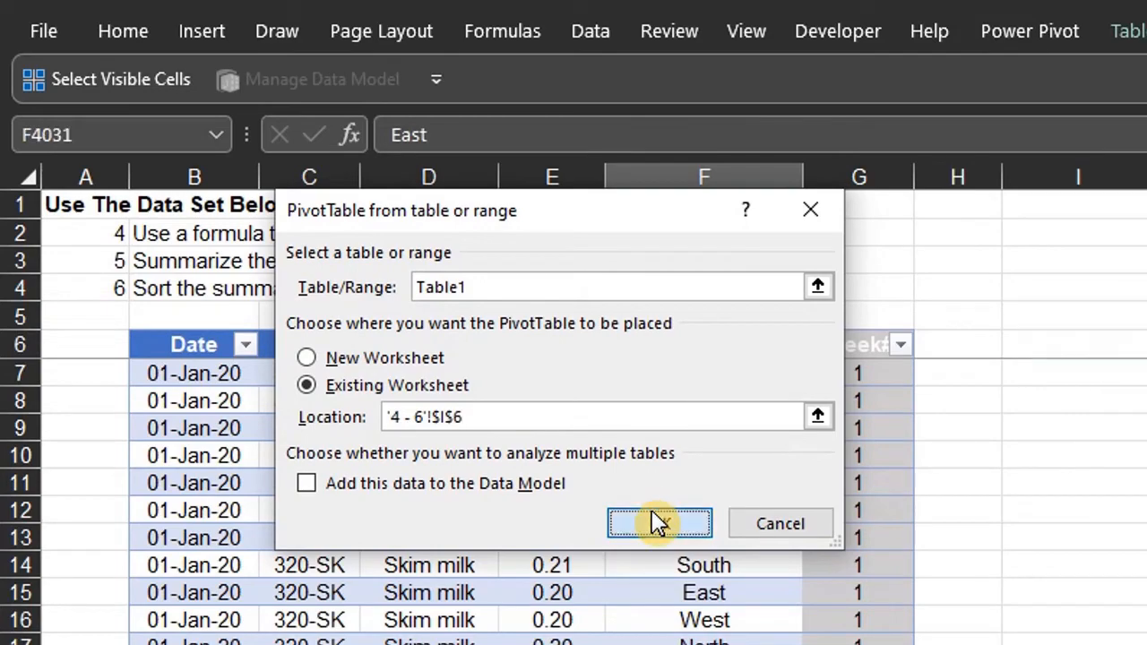
click(659, 524)
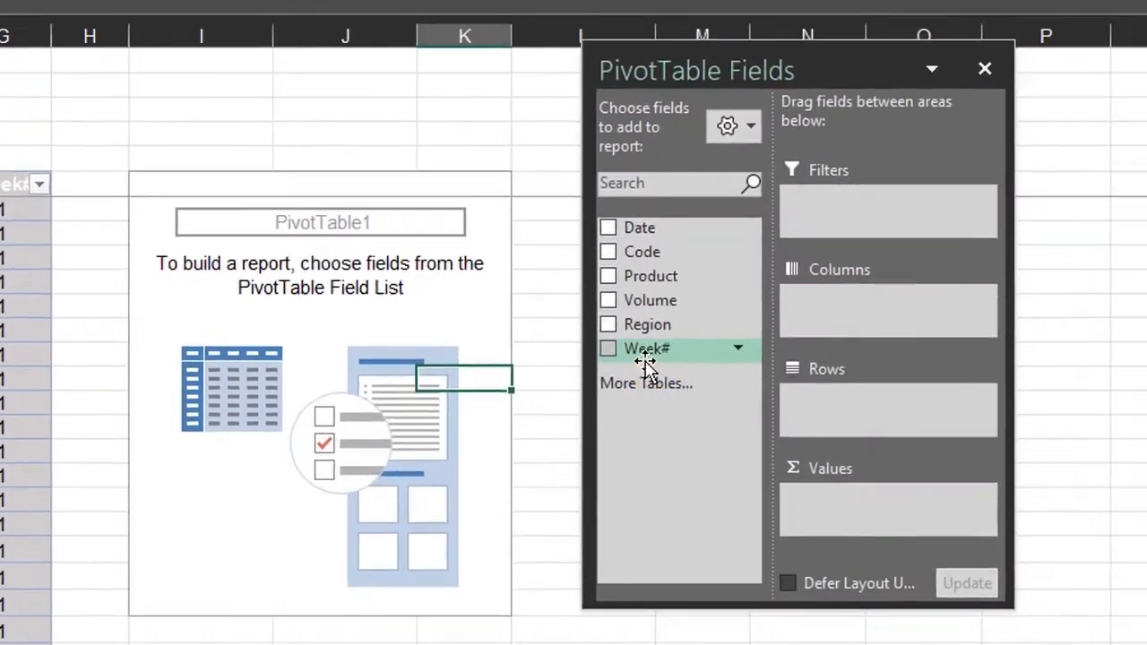
click(607, 348)
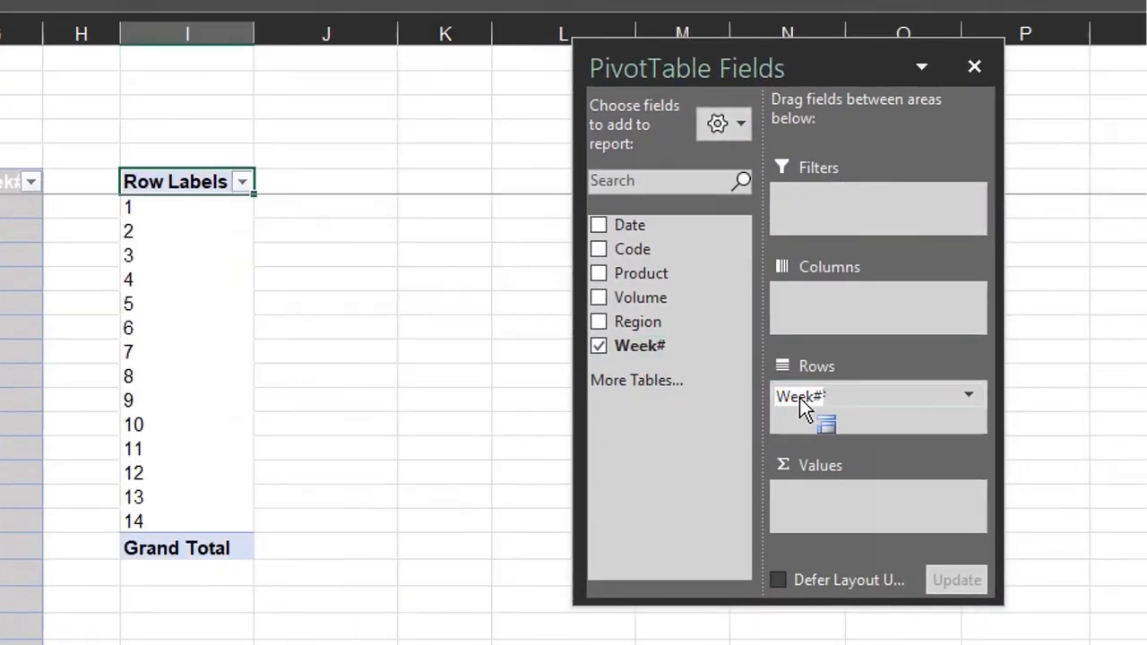
mouse_move(792, 428)
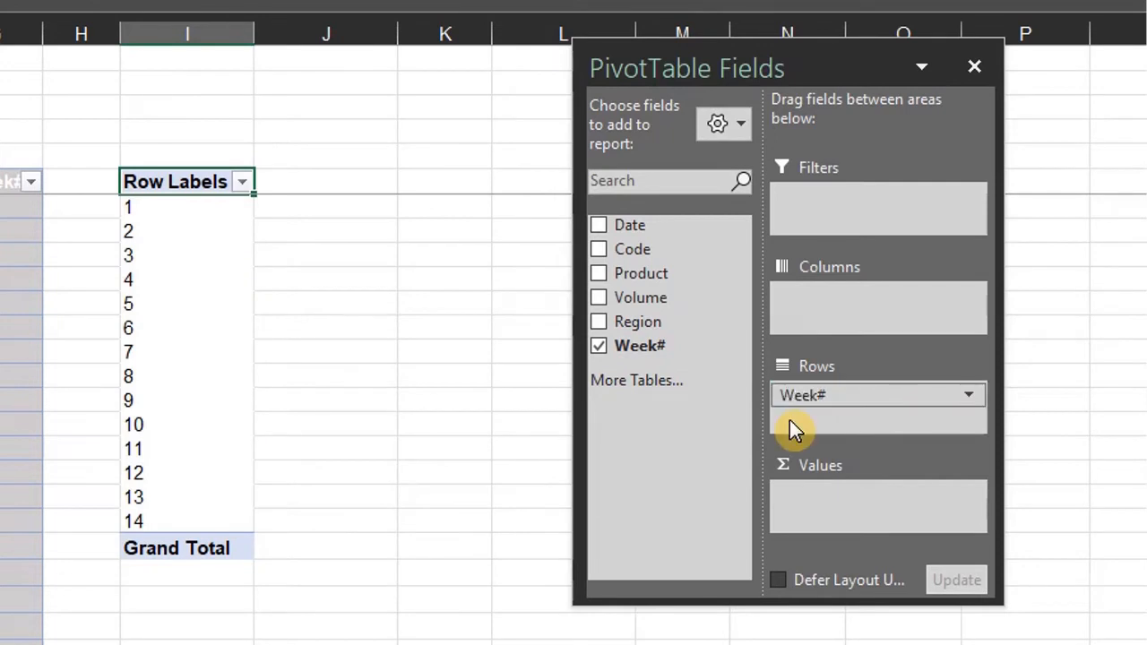
mouse_move(642, 298)
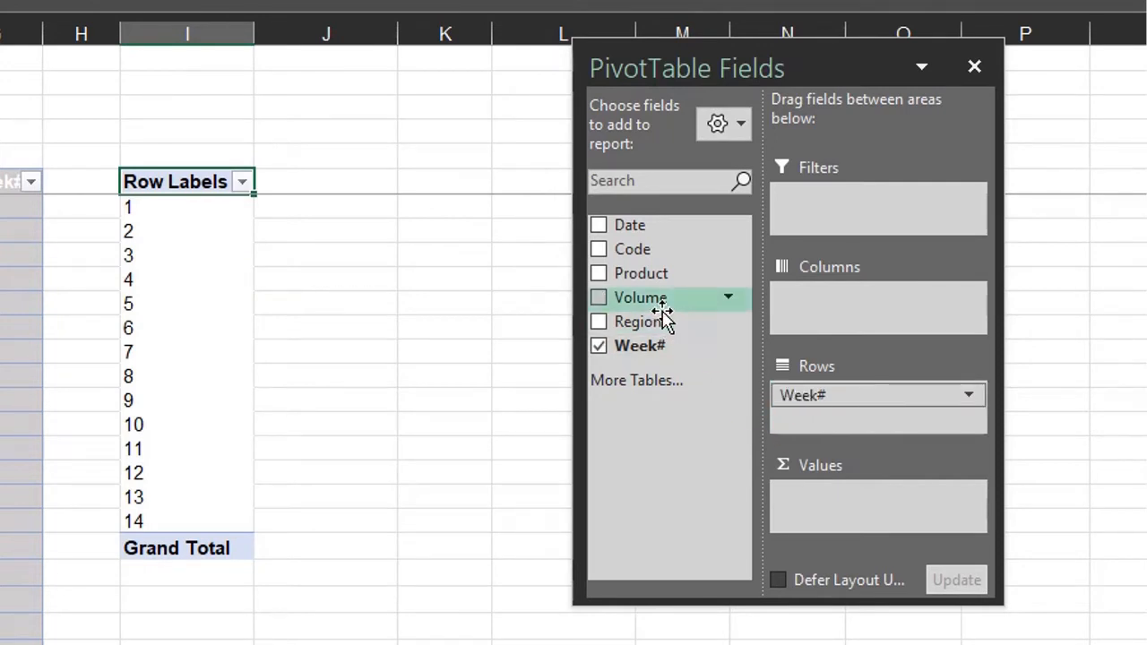
click(598, 298)
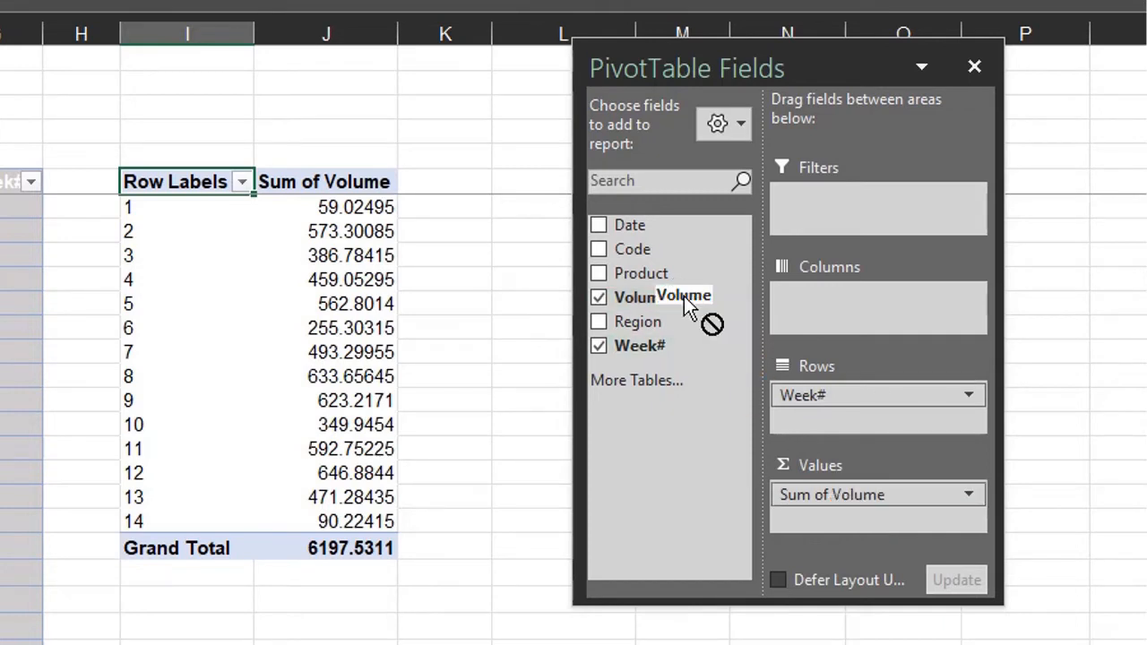
Add Region under Product in Rows and show Sum of Volume to two decimals
click(598, 272)
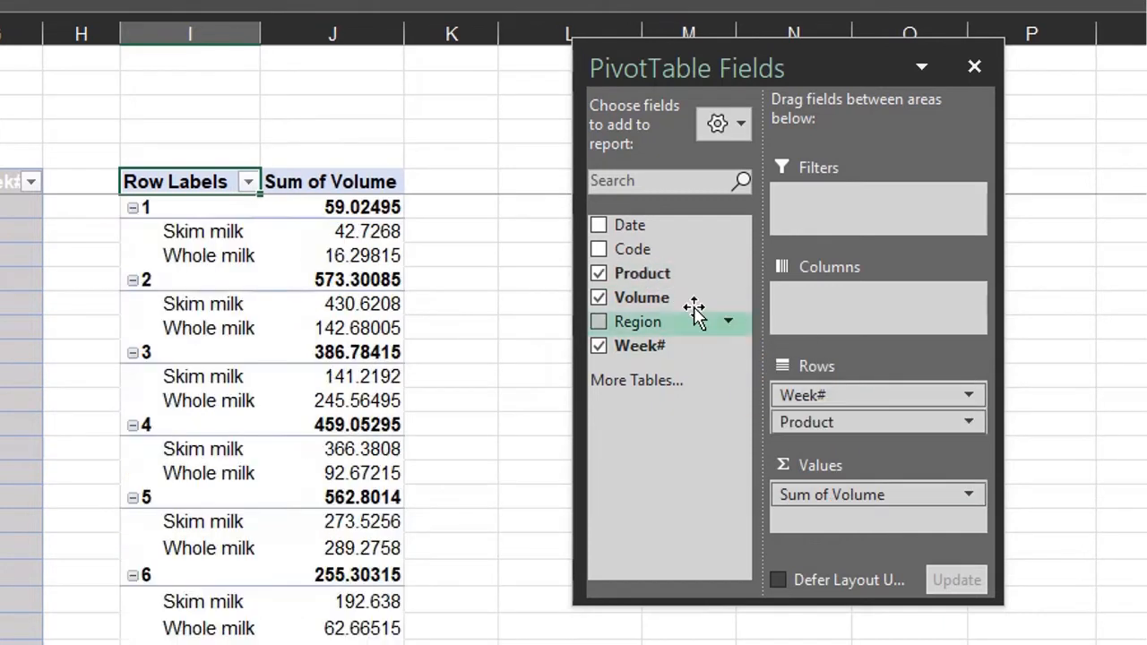
drag(638, 321, 821, 430)
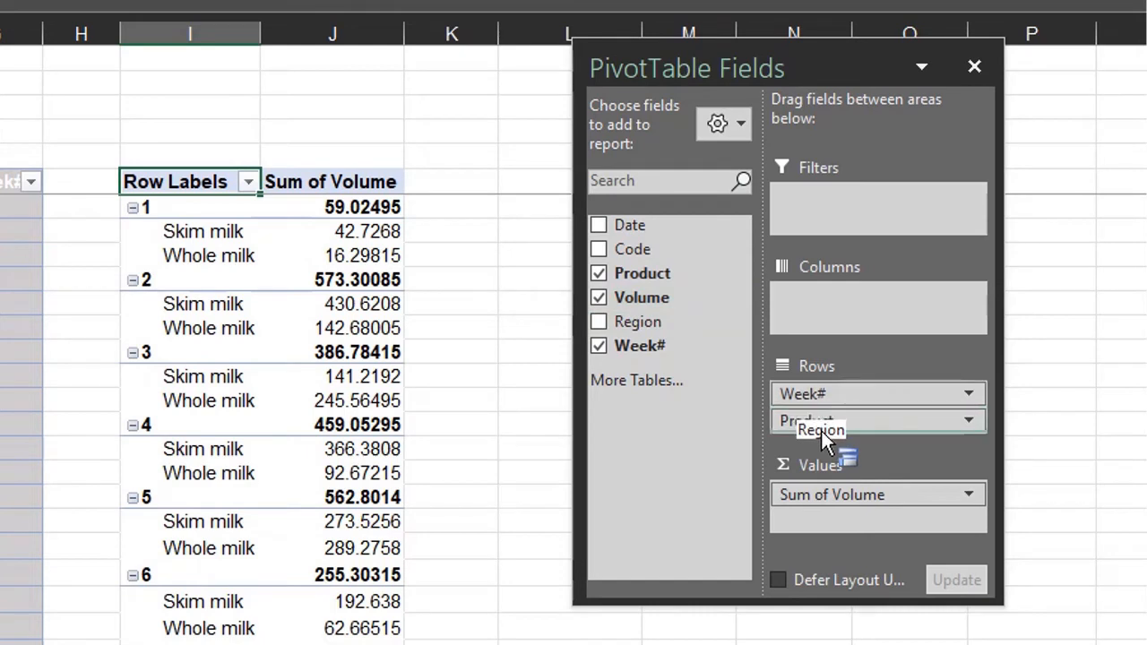
click(598, 320)
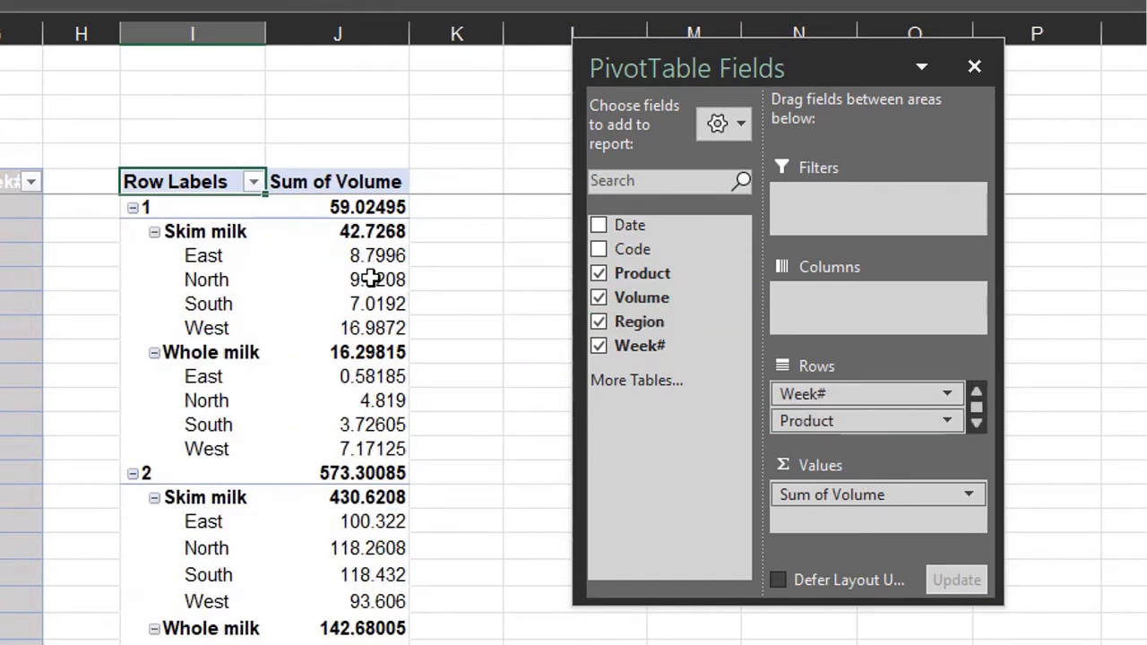
click(337, 279)
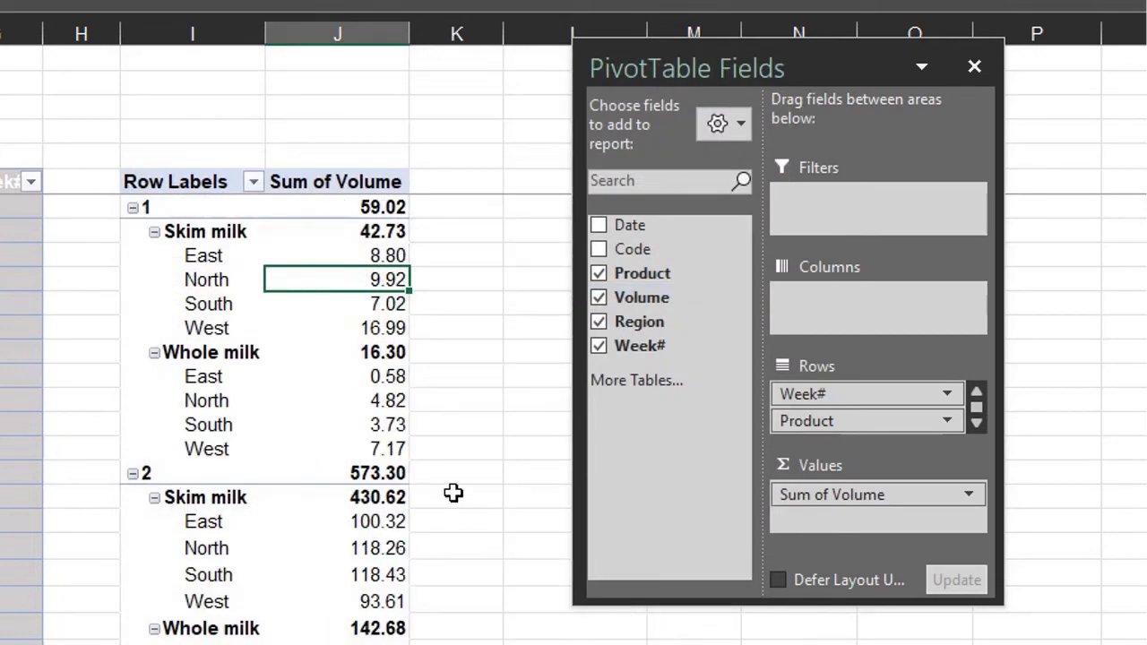
mouse_move(452, 493)
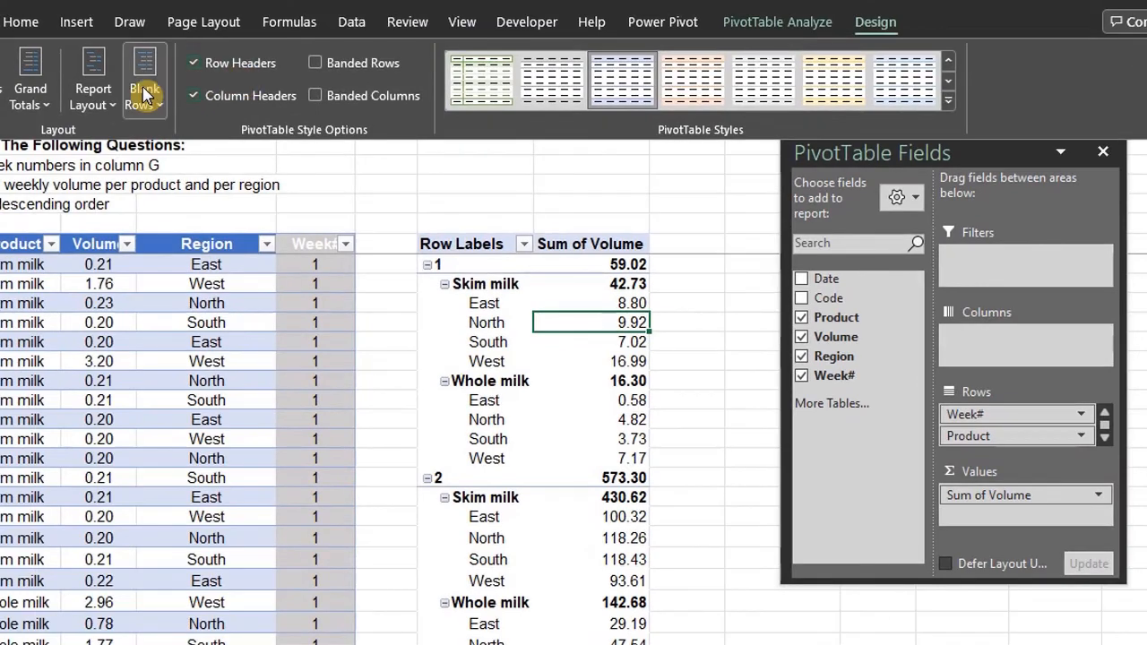
Show the PivotTable in Tabular Form and close the field list pane
click(94, 79)
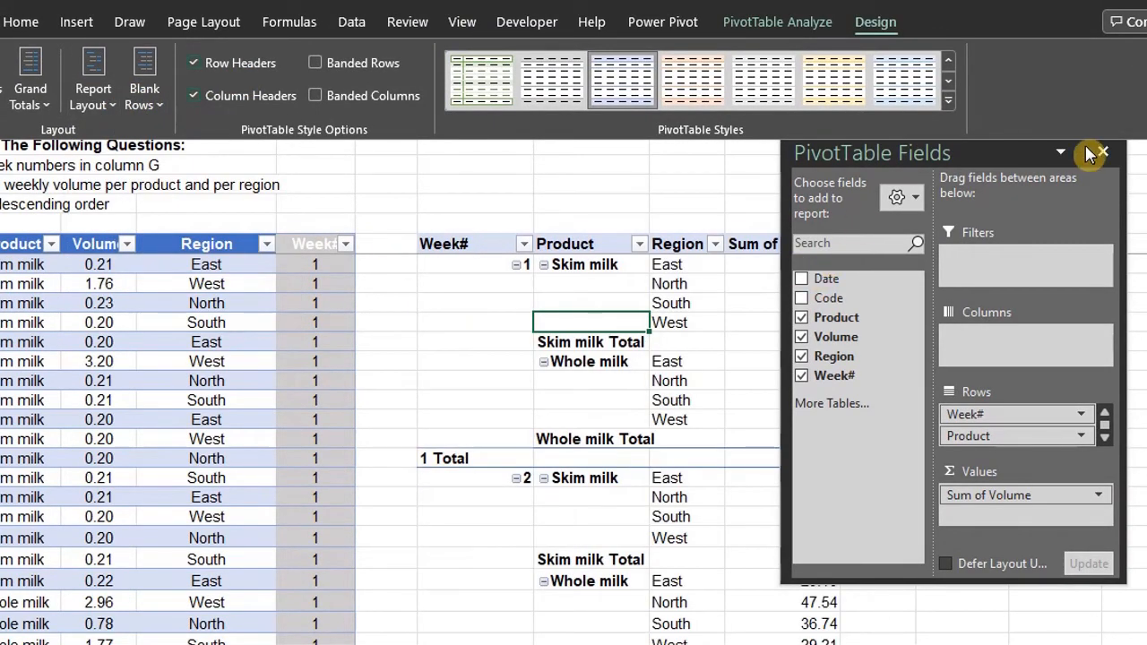
click(1103, 150)
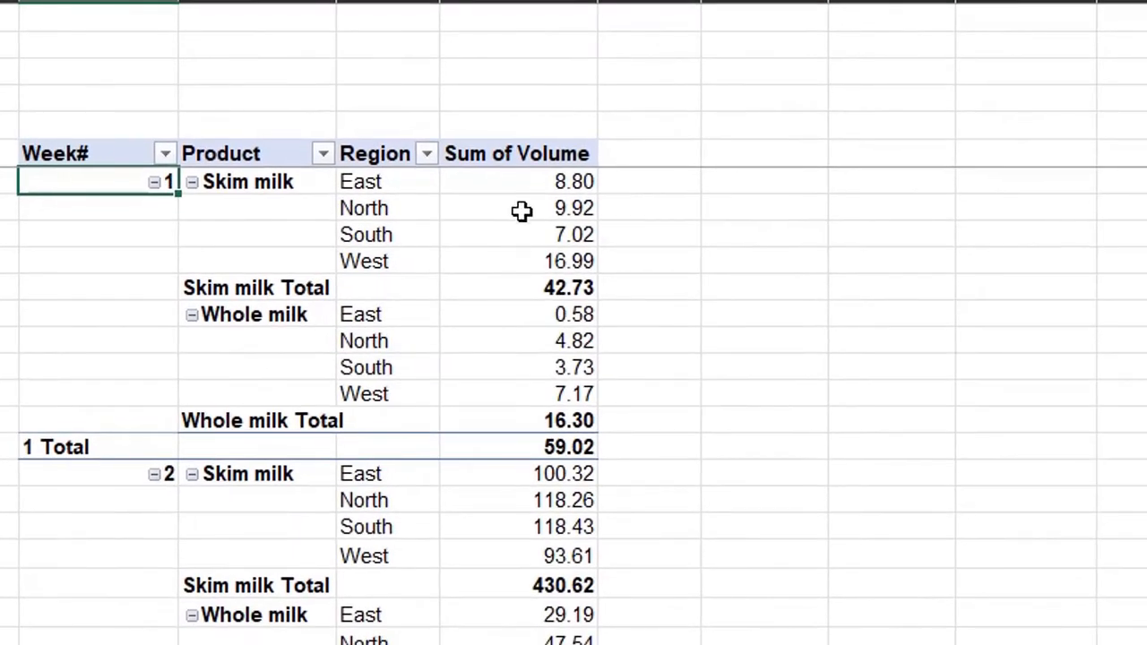
mouse_move(528, 200)
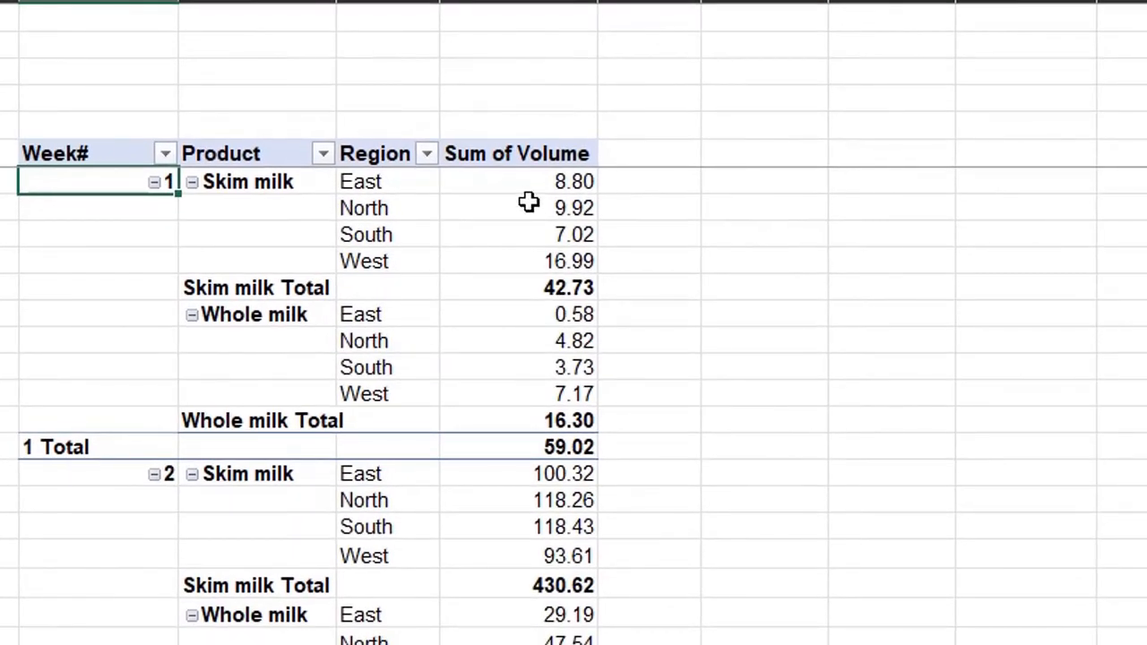
Sort the Sum of Volume values from largest to smallest
right_click(516, 207)
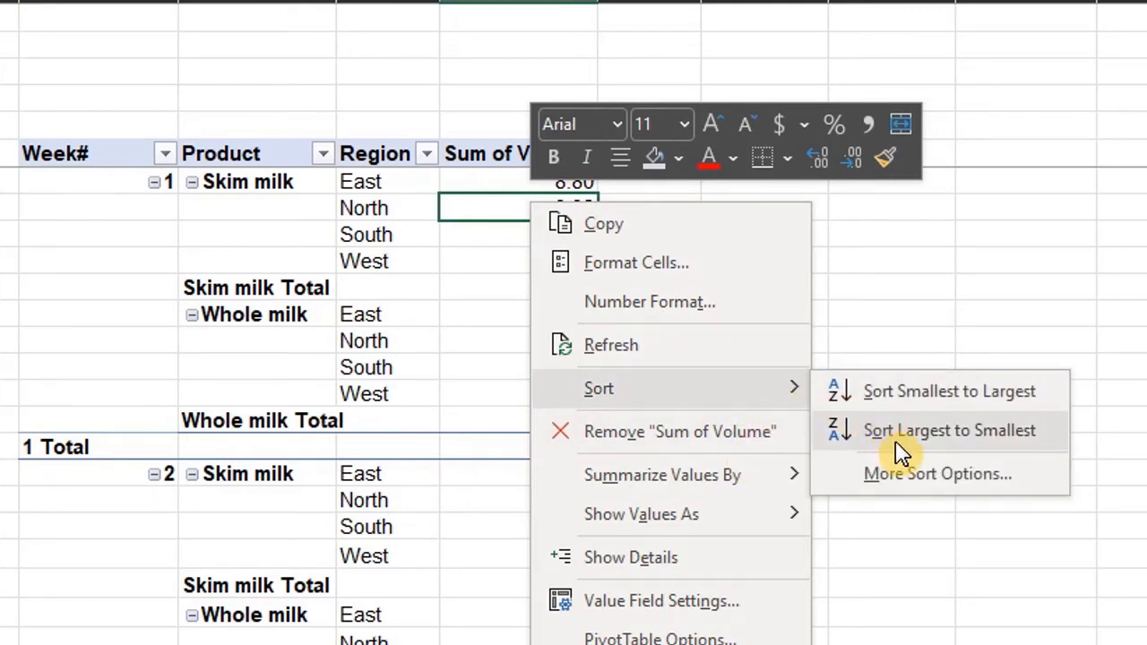
click(950, 430)
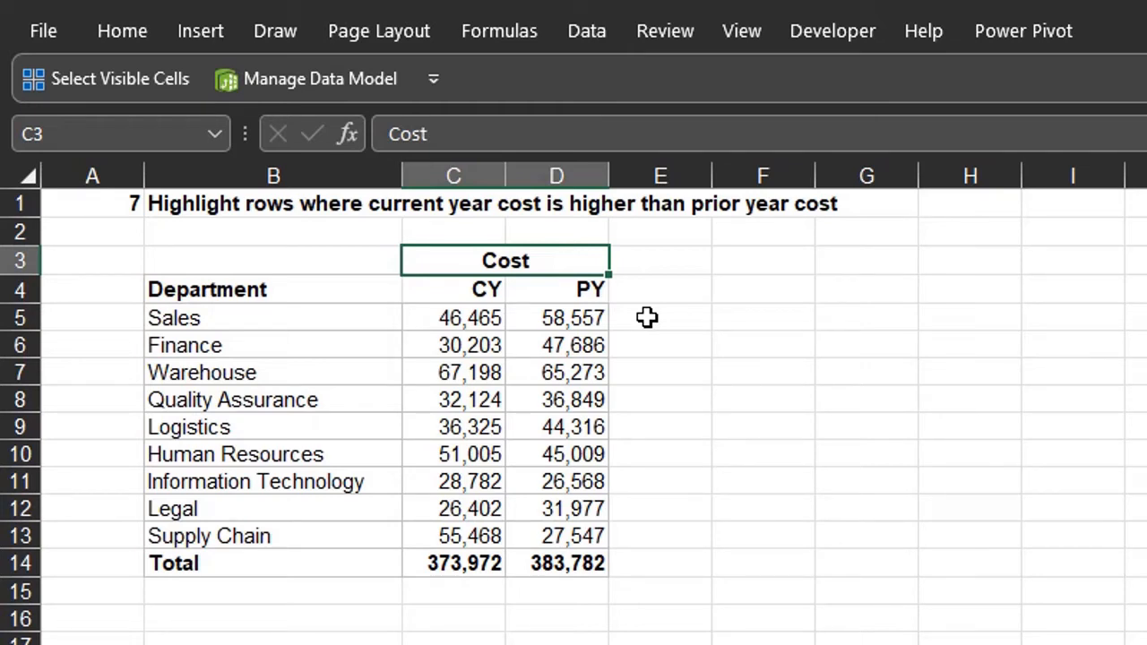
mouse_move(337, 313)
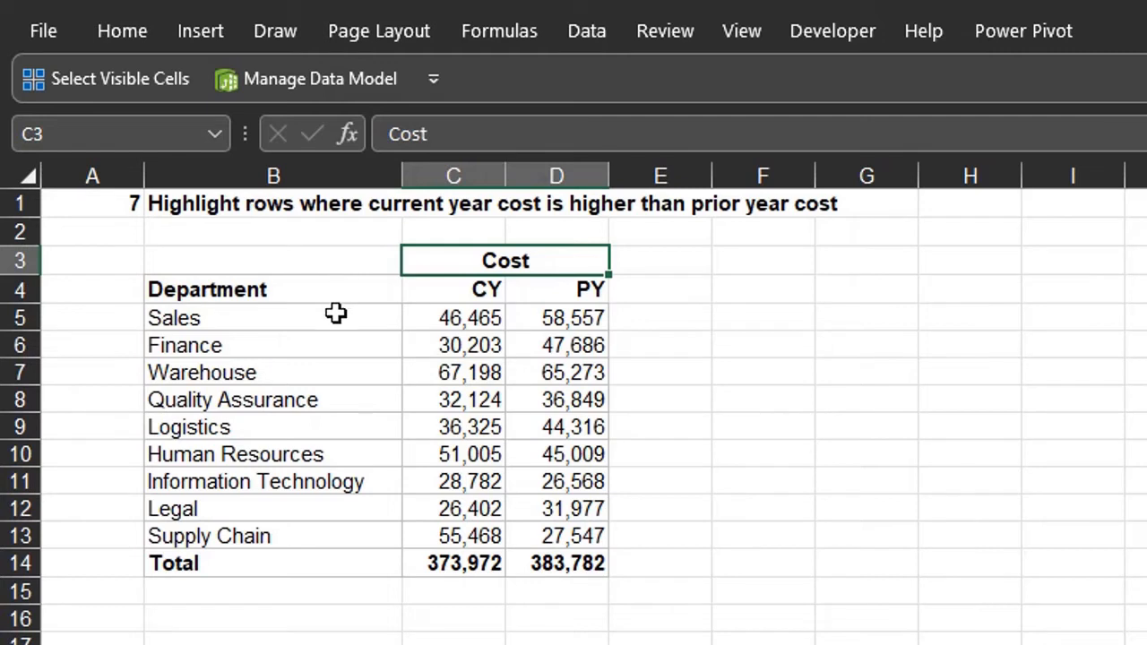
Create a formula-based conditional formatting rule =$C5>$D5 on the department rows B5:D13
drag(173, 318, 573, 535)
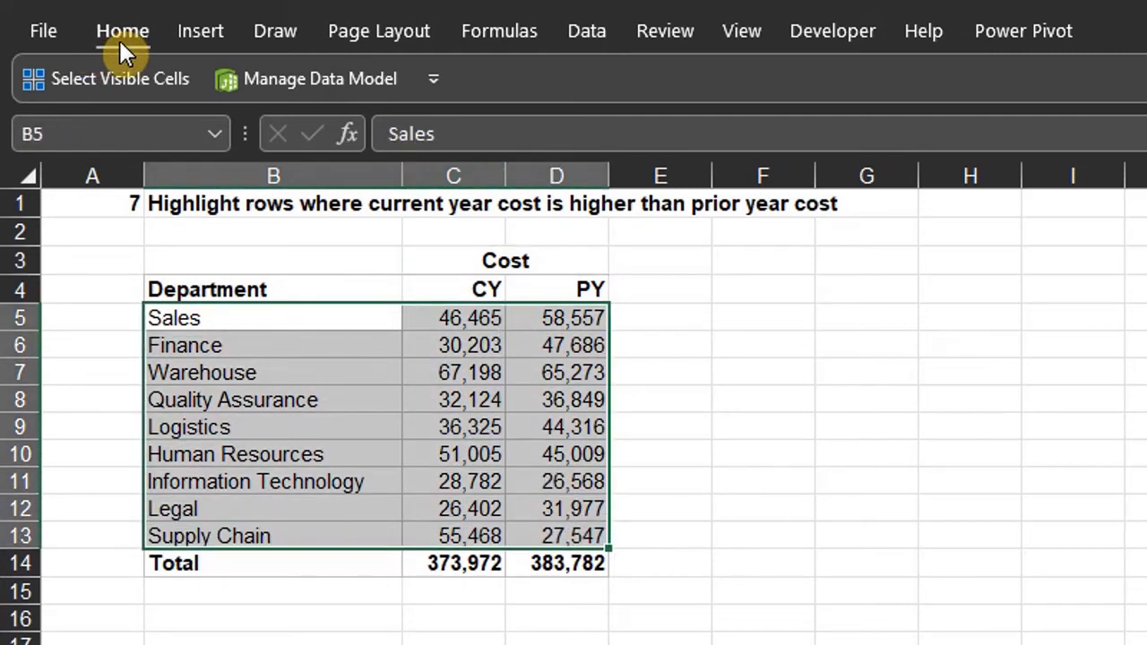
click(901, 99)
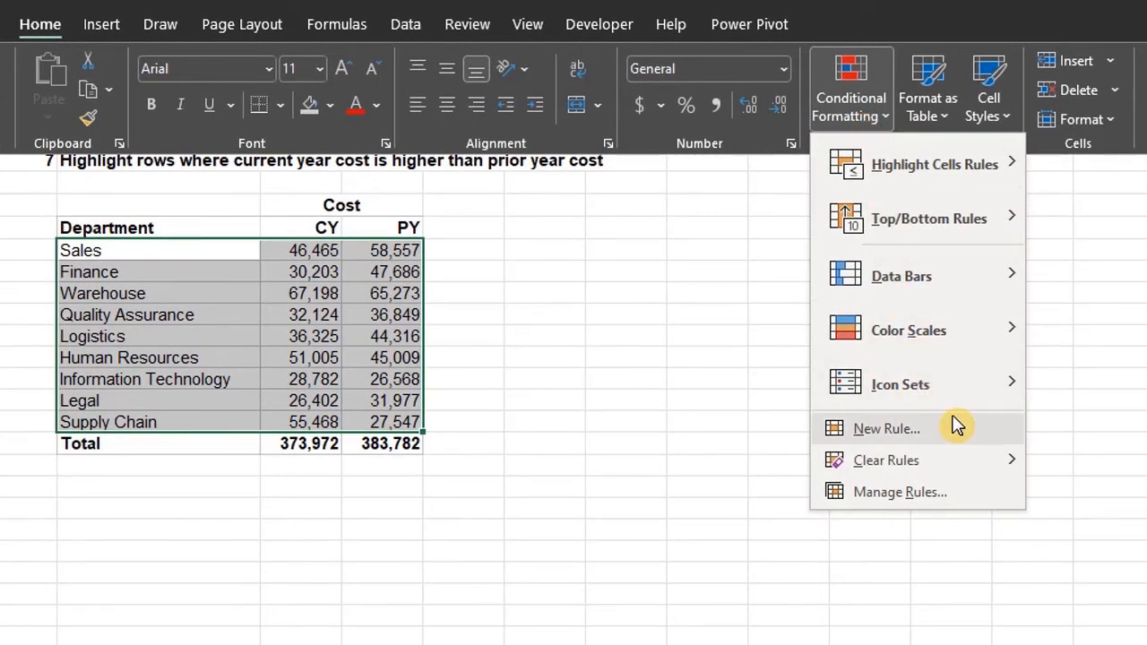
click(885, 428)
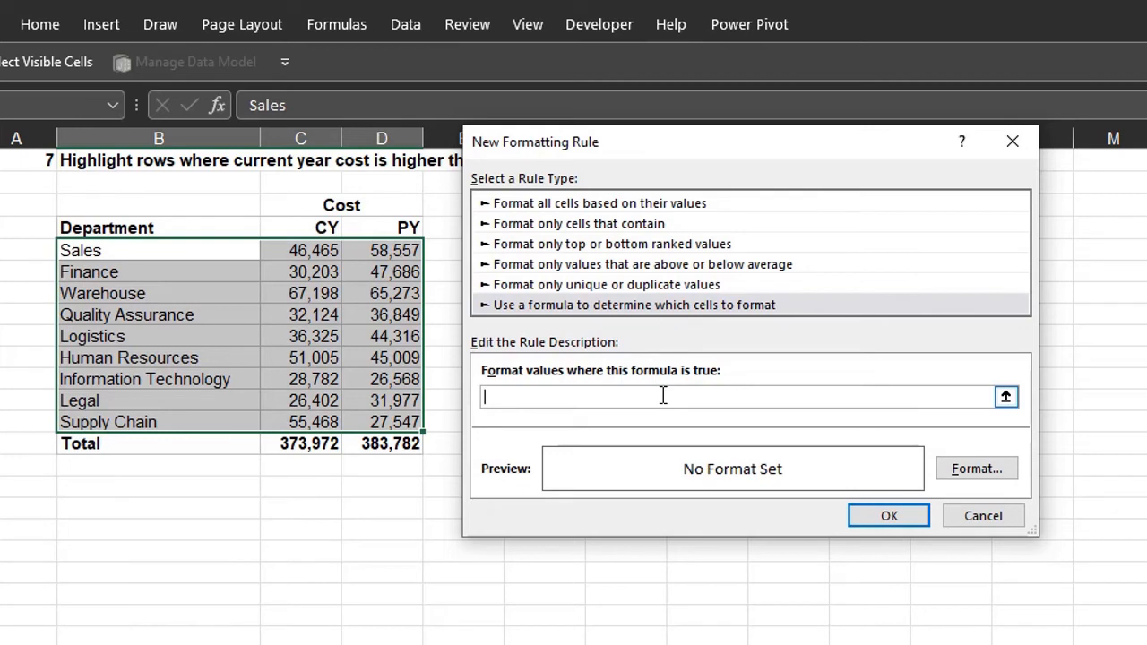
click(301, 251)
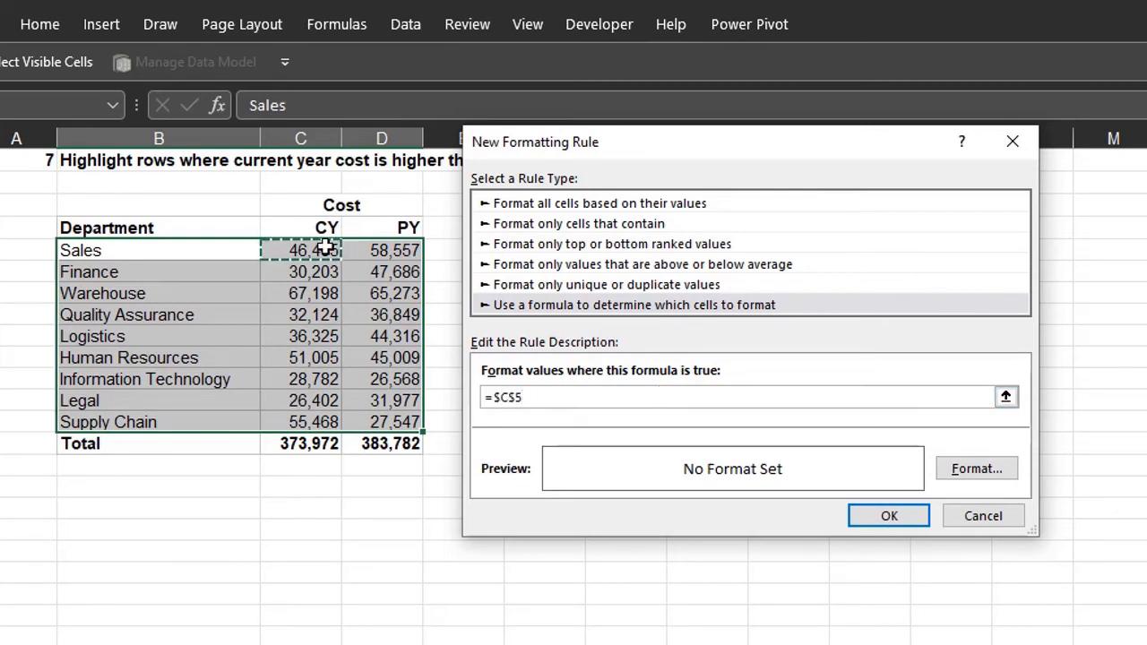
key(f4)
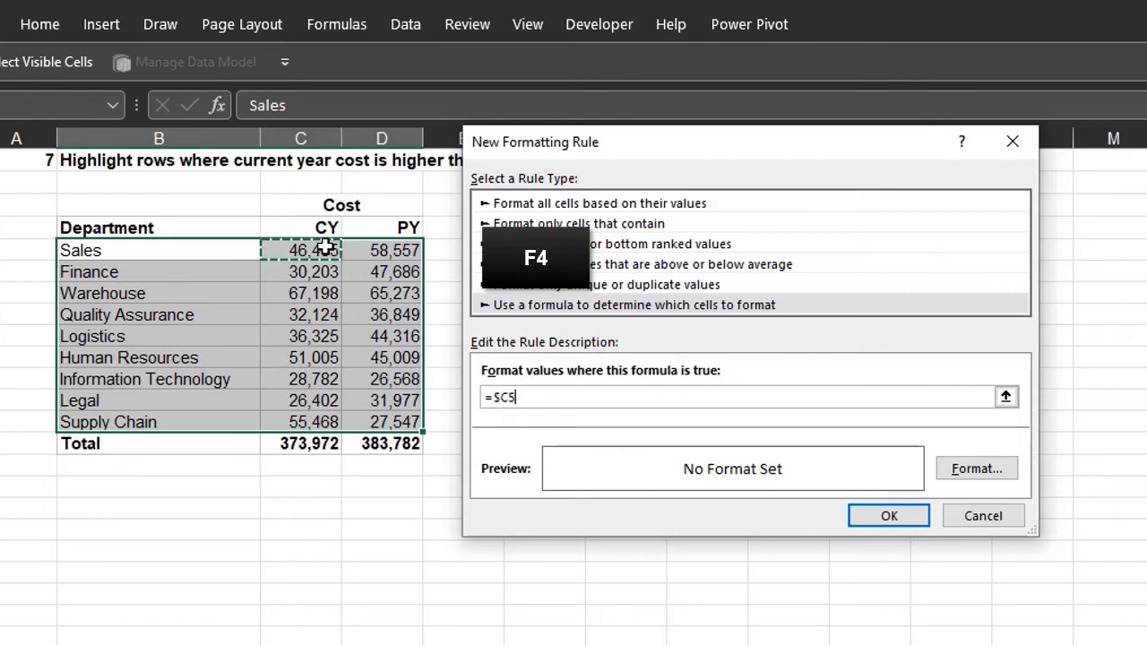
text(>$D5)
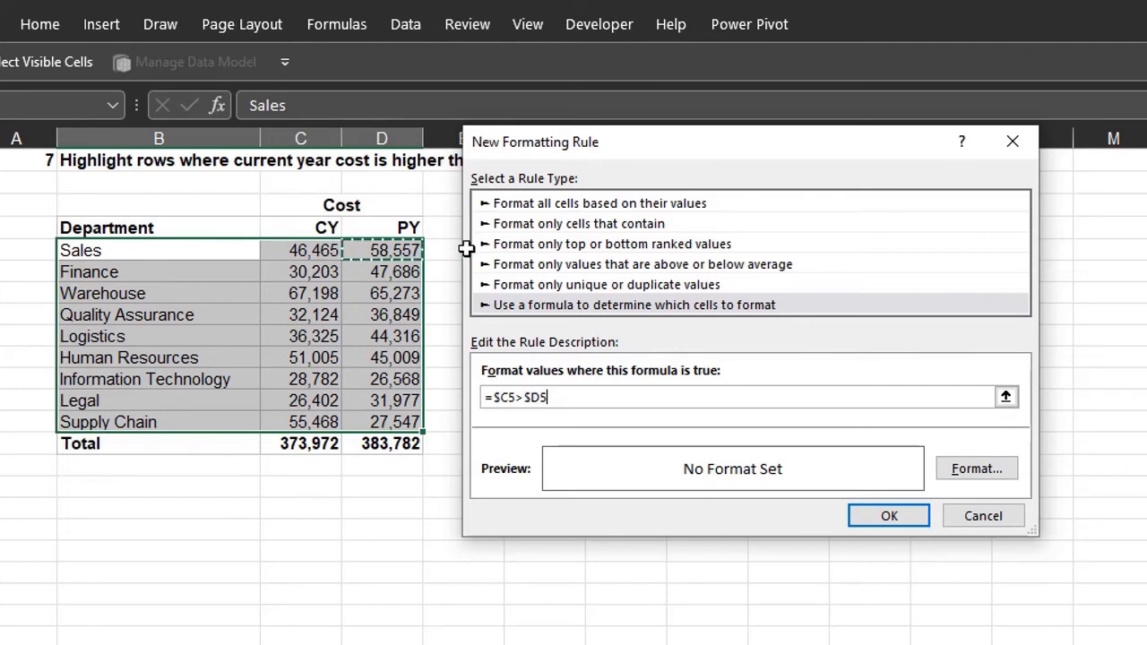
Give the rule a yellow fill and apply it, highlighting departments with CY cost above PY
click(975, 468)
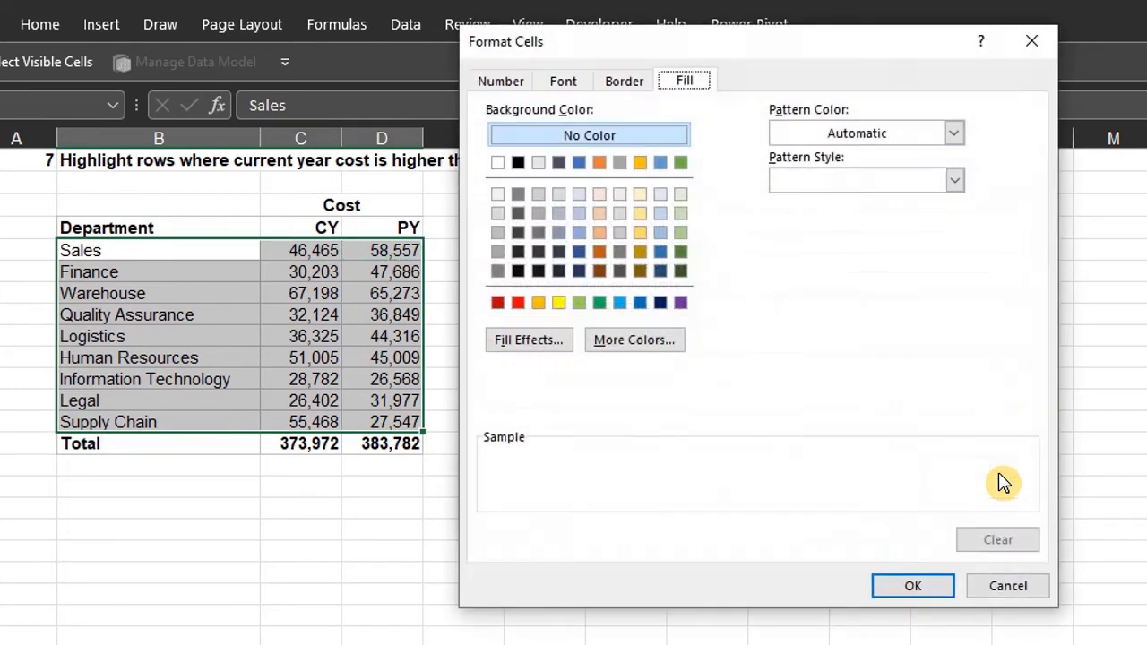
click(559, 301)
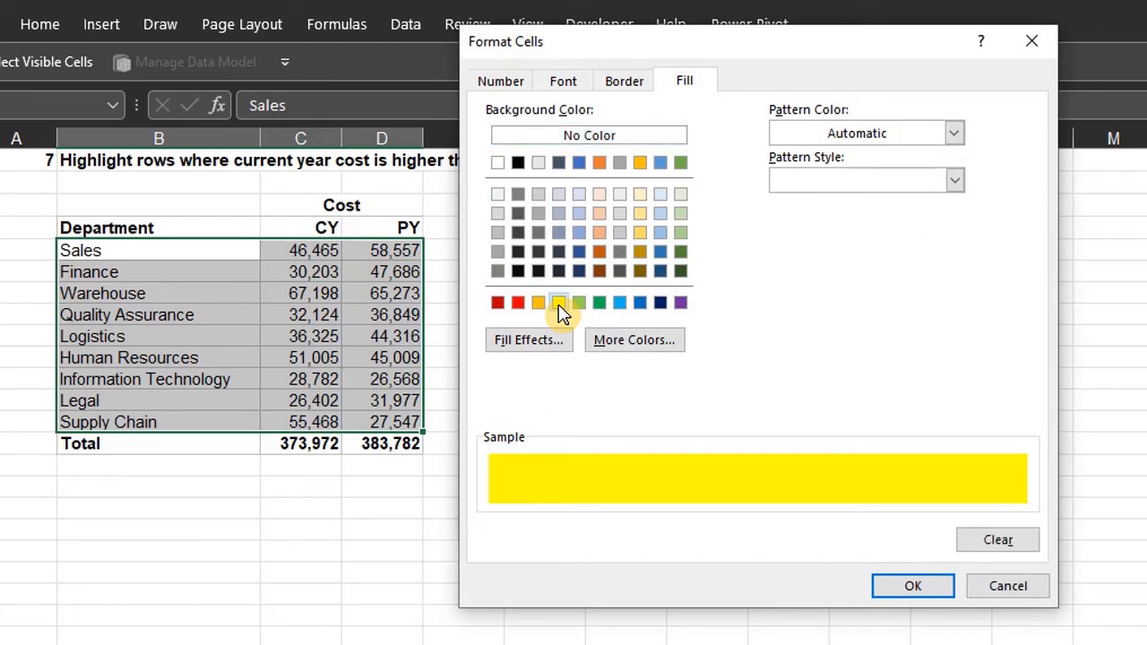
click(912, 584)
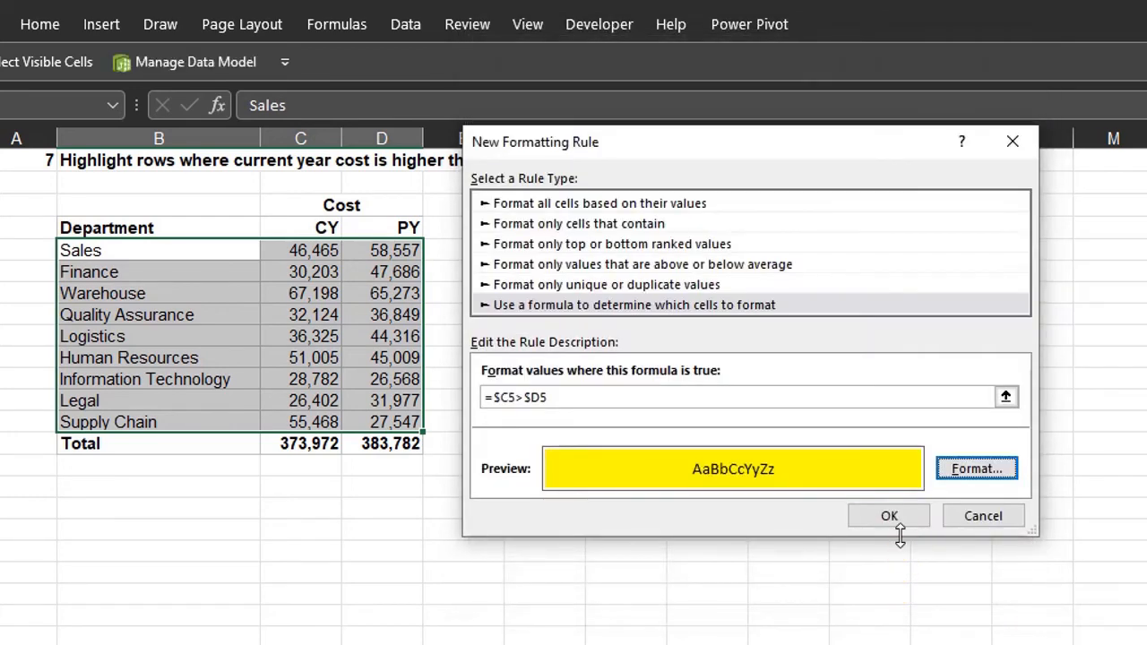
click(889, 516)
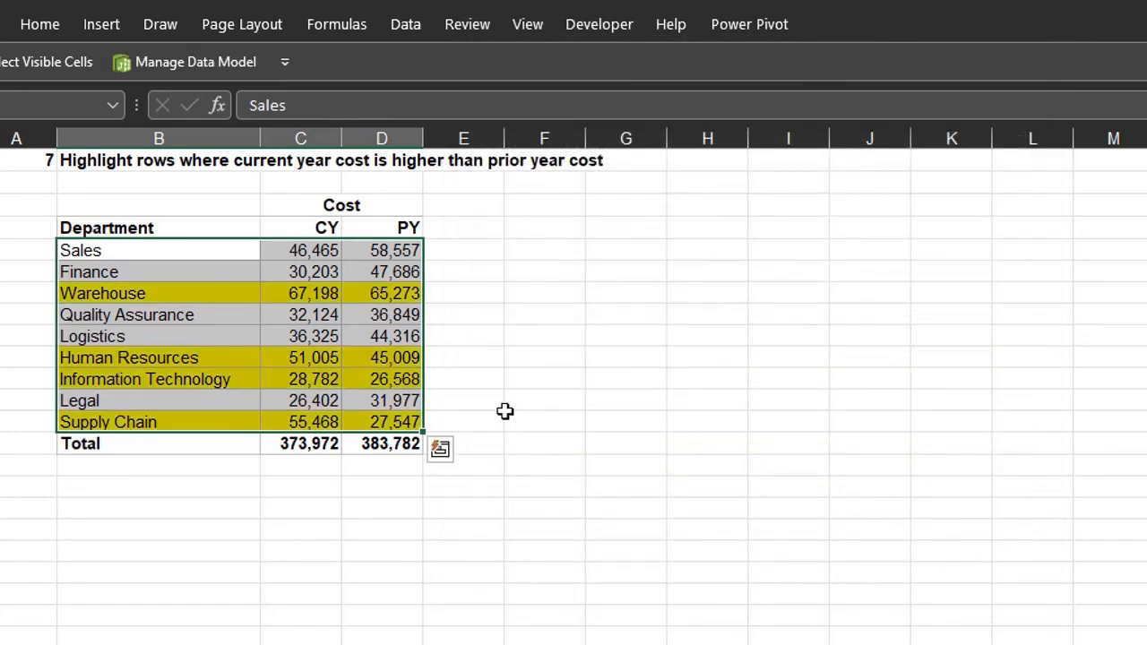
Switch to the question 8 P&L sheet asking for CY vs PY variance columns
click(381, 442)
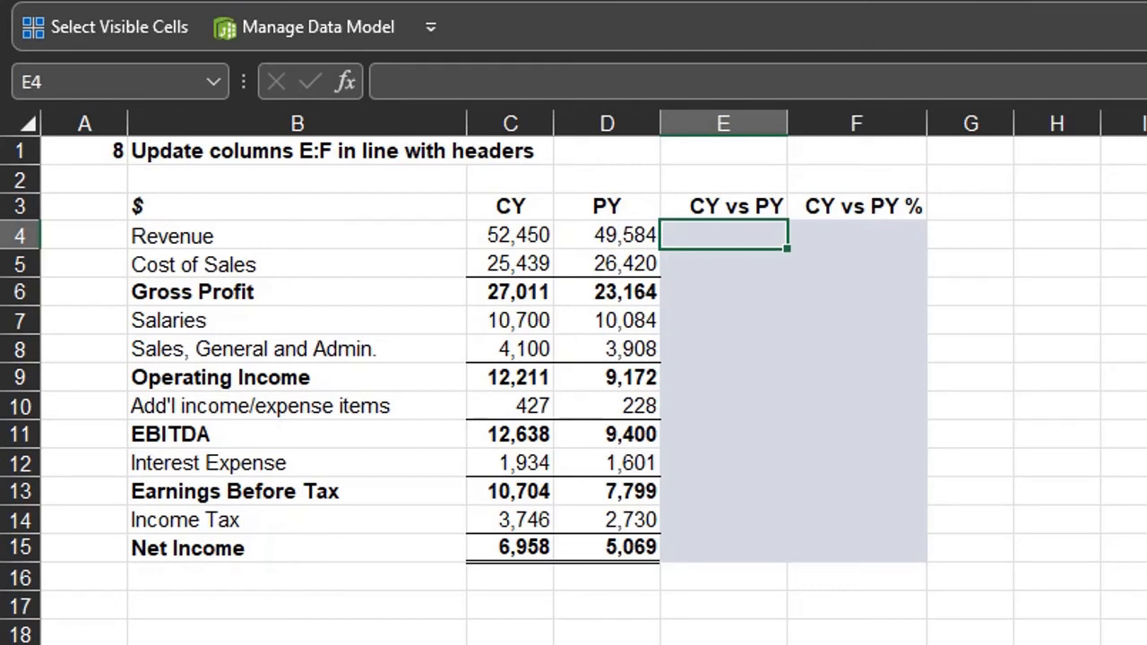
Fill E4:E15 with the CY minus PY difference (=C4-D4) for each P&L line
text(=D4)
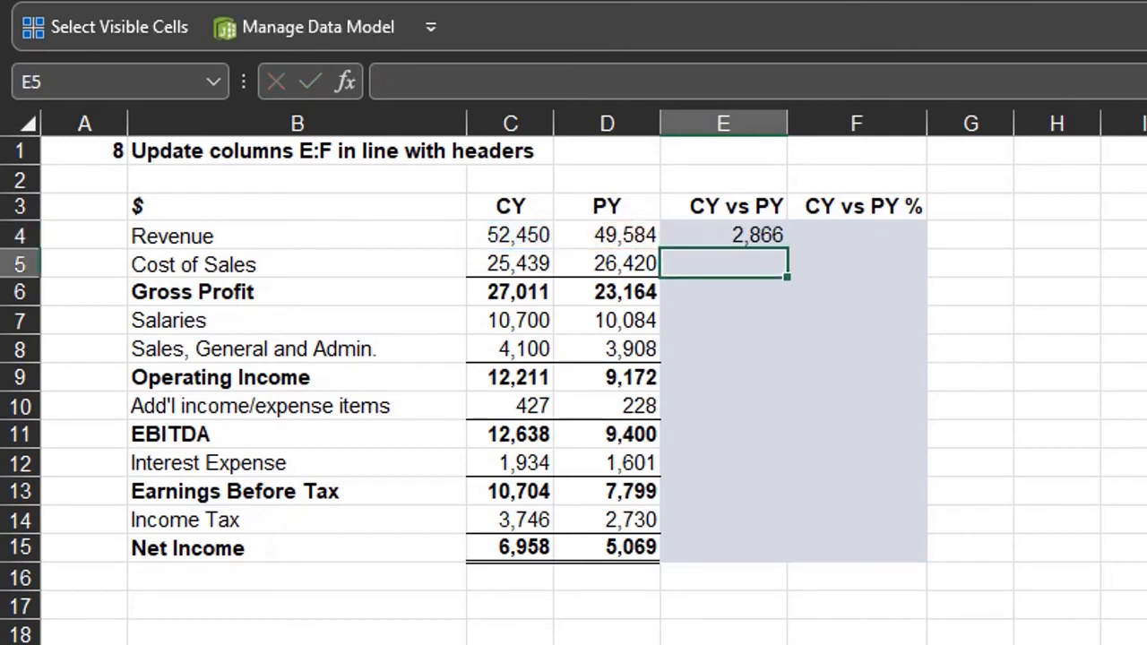
click(724, 235)
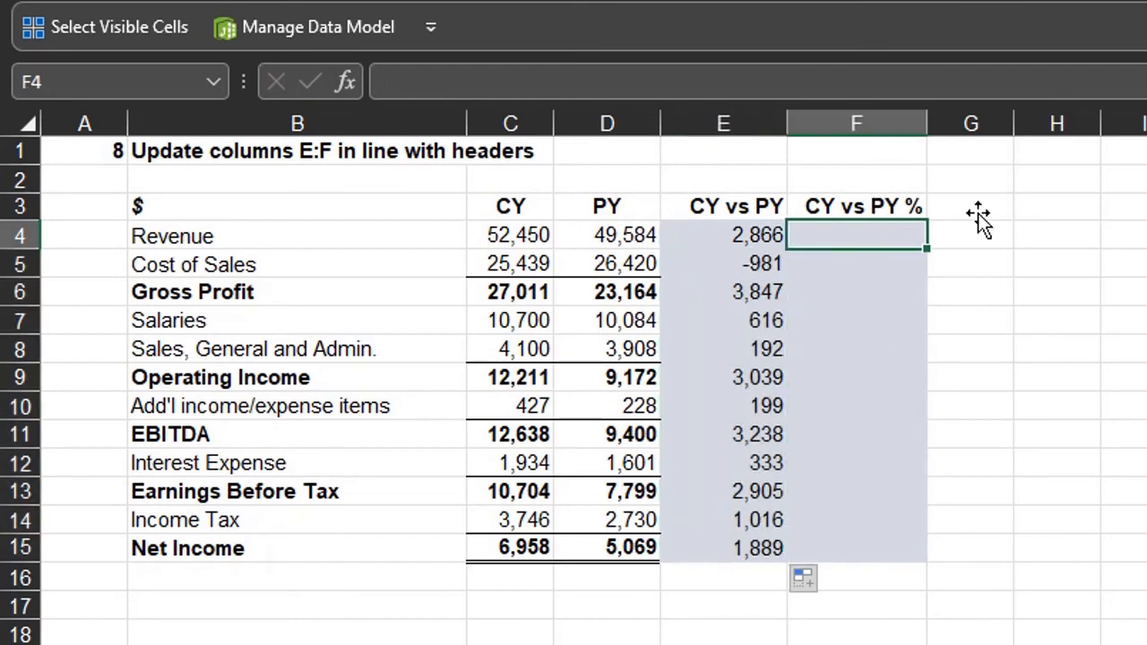
mouse_move(1053, 212)
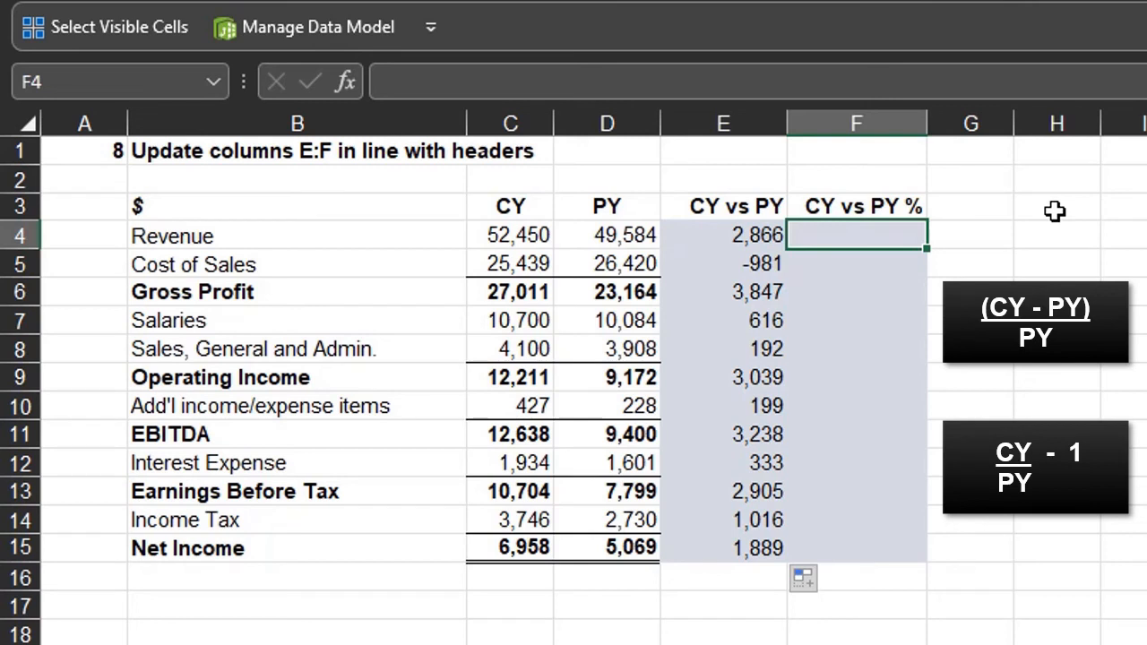
Fill F4:F15 with the variance as a percentage of prior year (=E4/D4)
text(=)
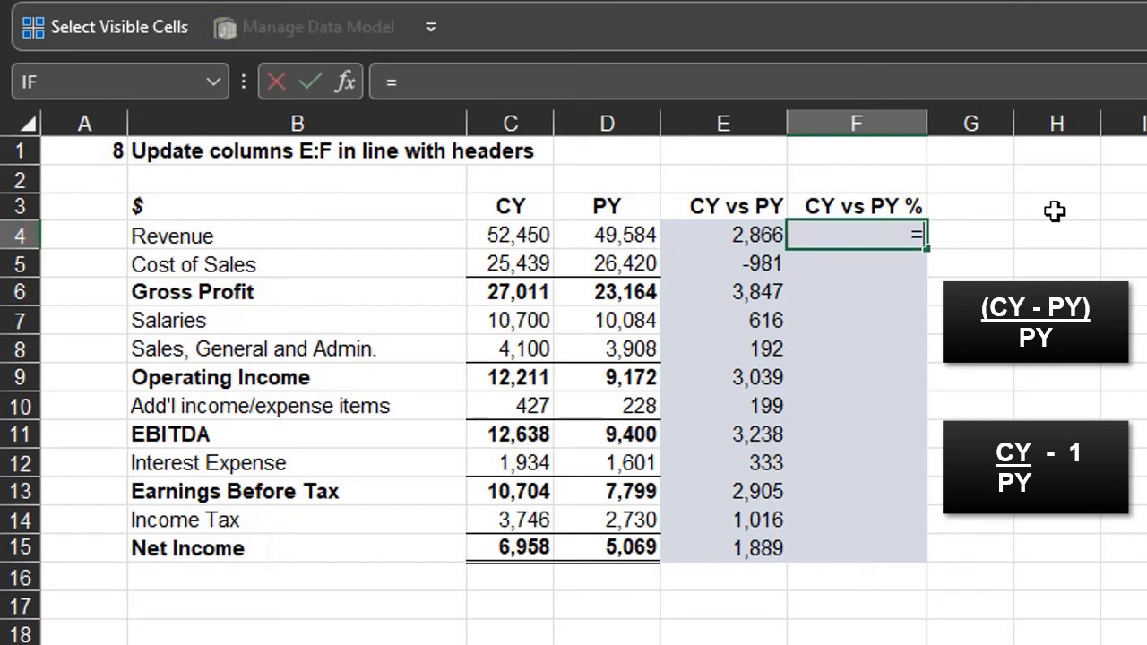
text(E4/D4)
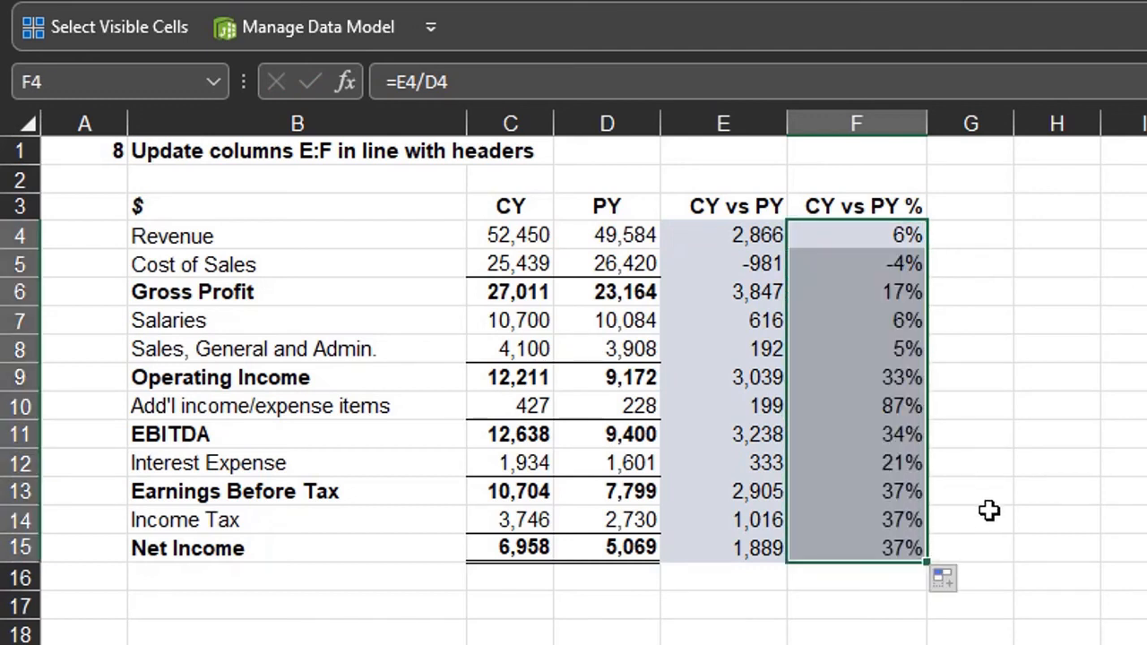
click(969, 520)
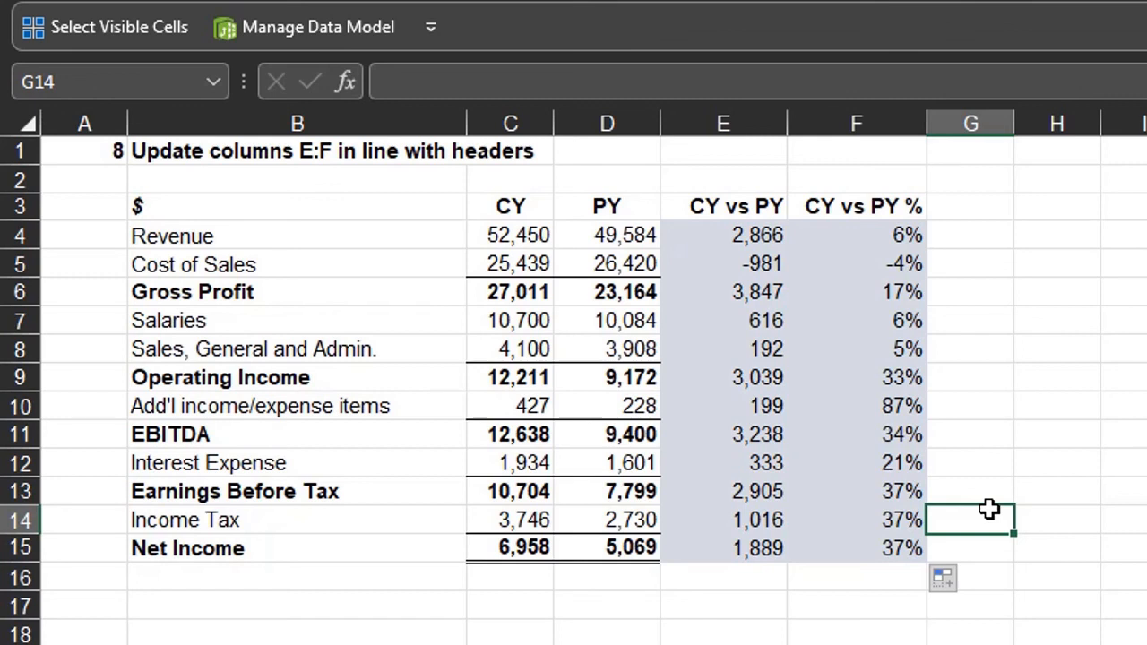
mouse_move(989, 516)
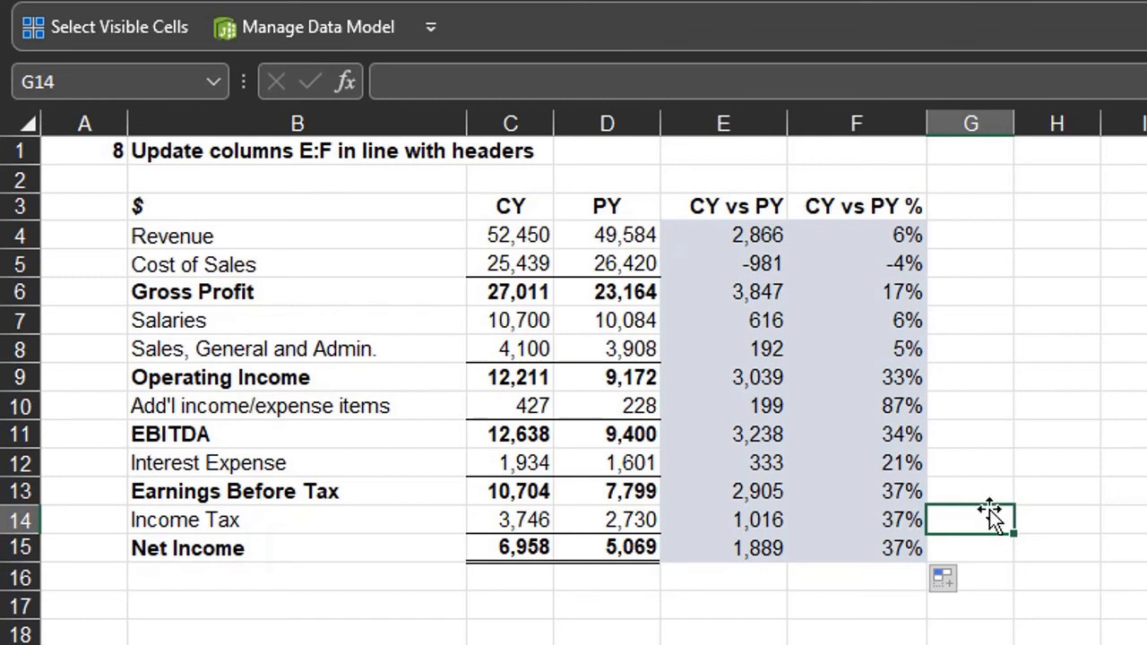